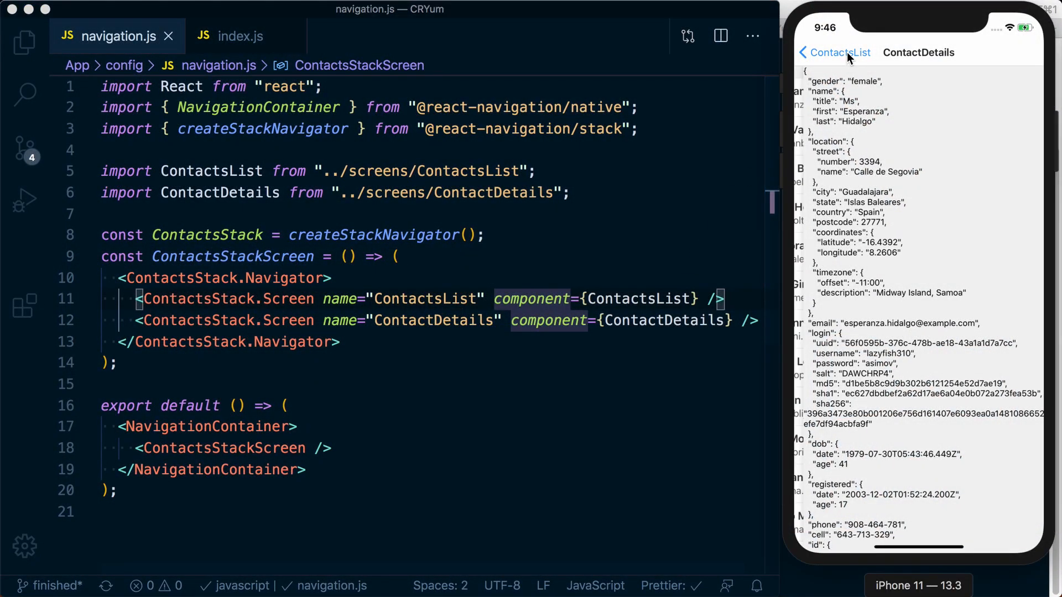
- Go back from the contact details to the contacts list in the simulator
{"action": "left_click", "coordinate": [804, 52]}
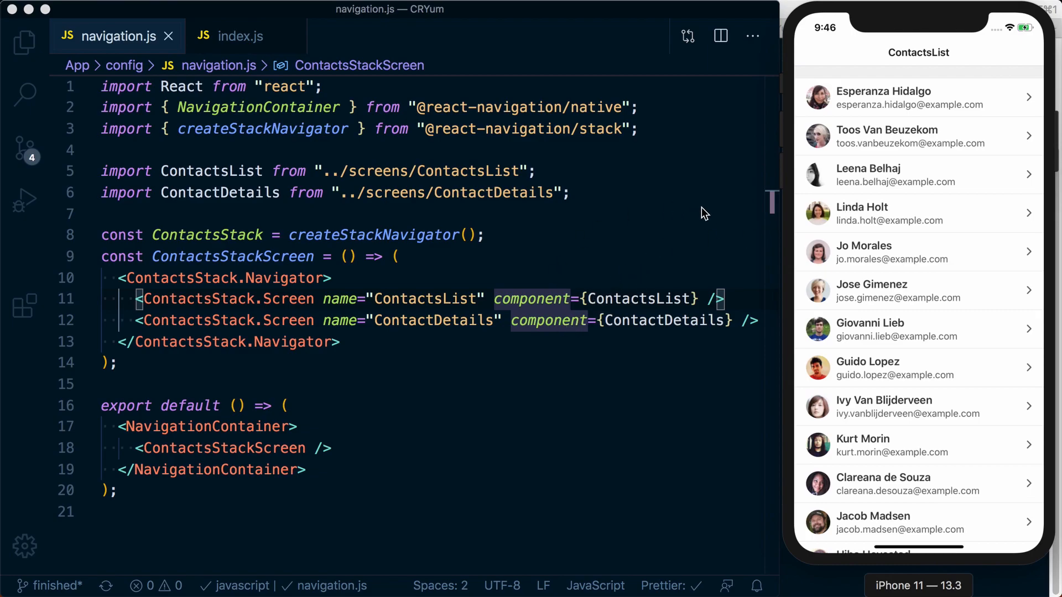
{"action": "mouse_move", "coordinate": [864, 93]}
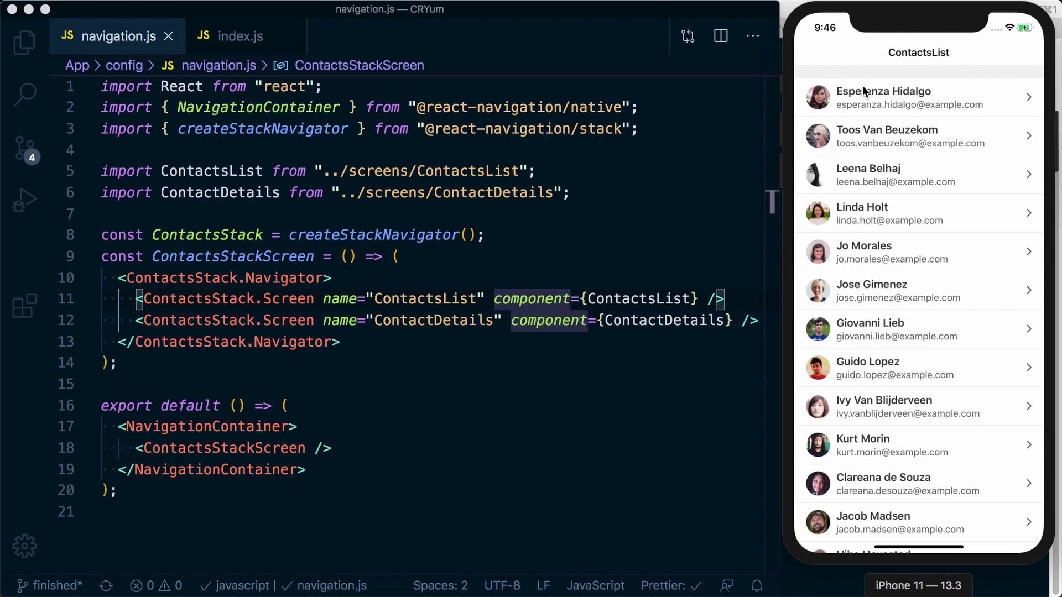
{"action": "mouse_move", "coordinate": [415, 306]}
{"action": "type", "text": "options="}
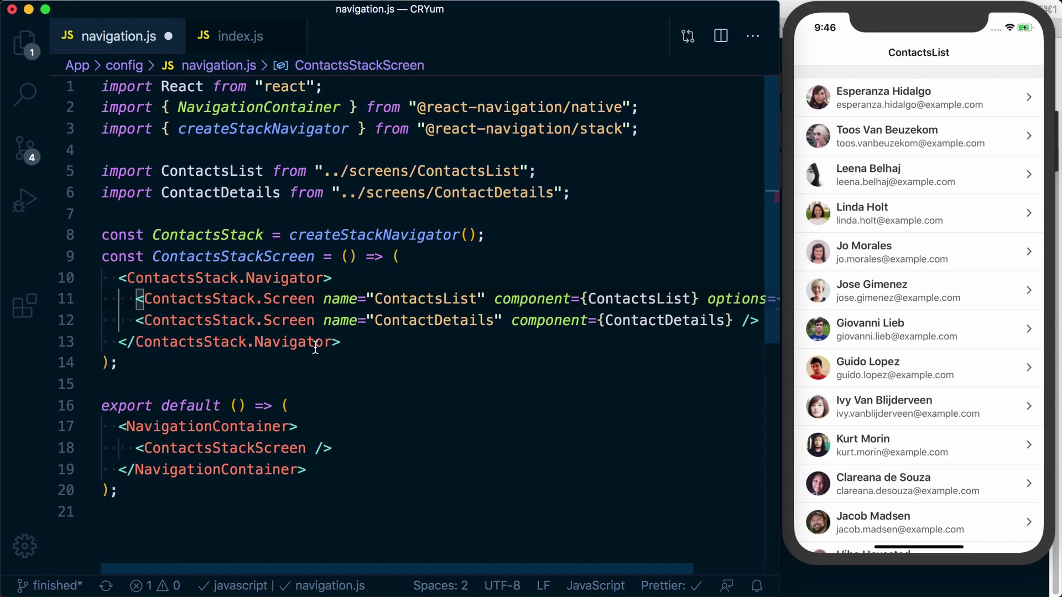
- Add headerTitle "Contacts" to the ContactsList Stack.Screen options
{"action": "scroll", "scroll_direction": "right", "scroll_amount": 3}
{"action": "type", "text": "{{"}
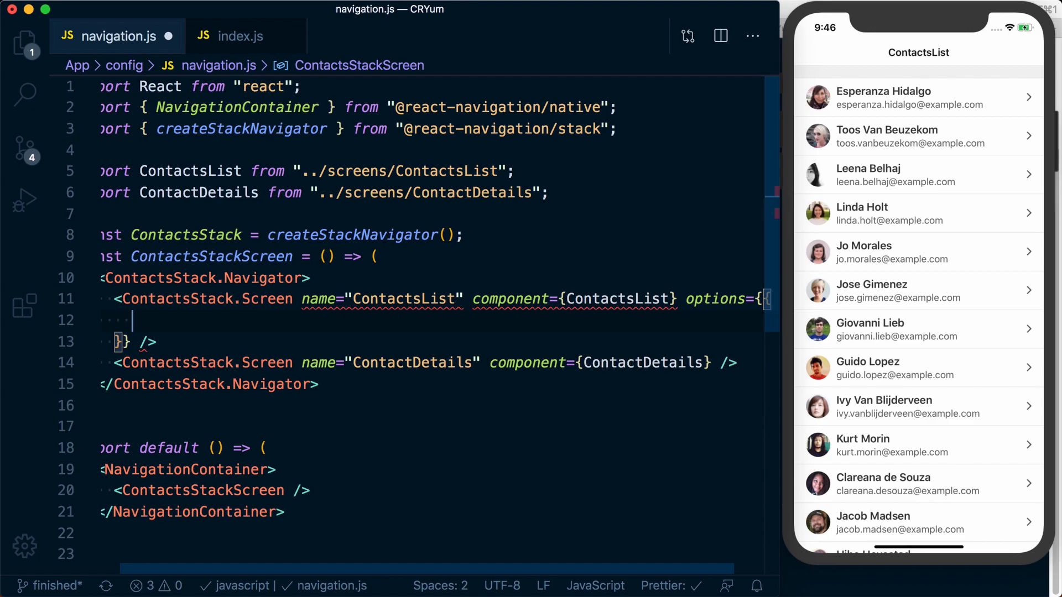
{"action": "mouse_move", "coordinate": [558, 221]}
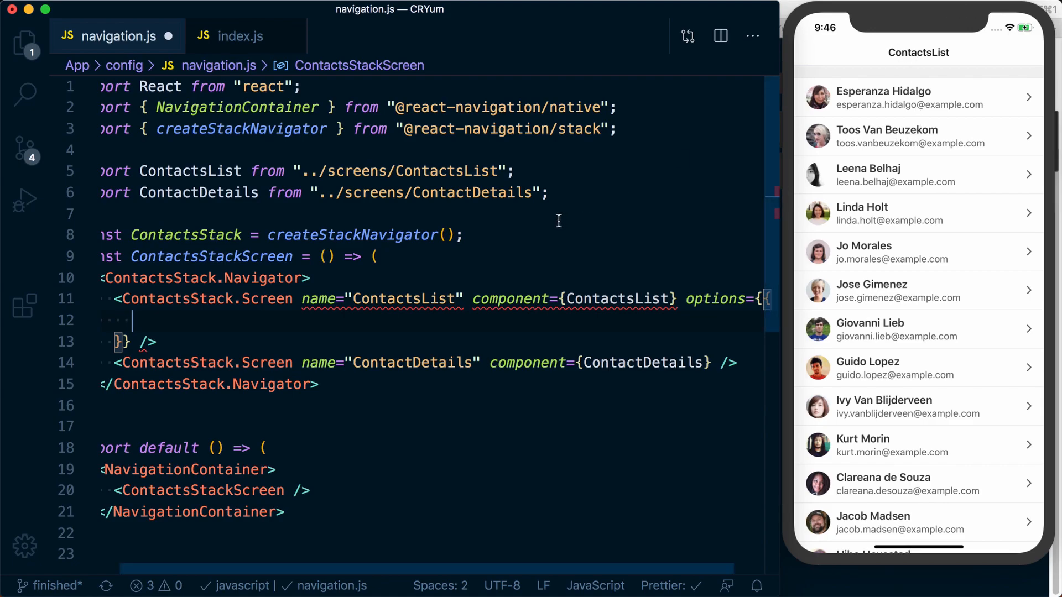
{"action": "mouse_move", "coordinate": [186, 317]}
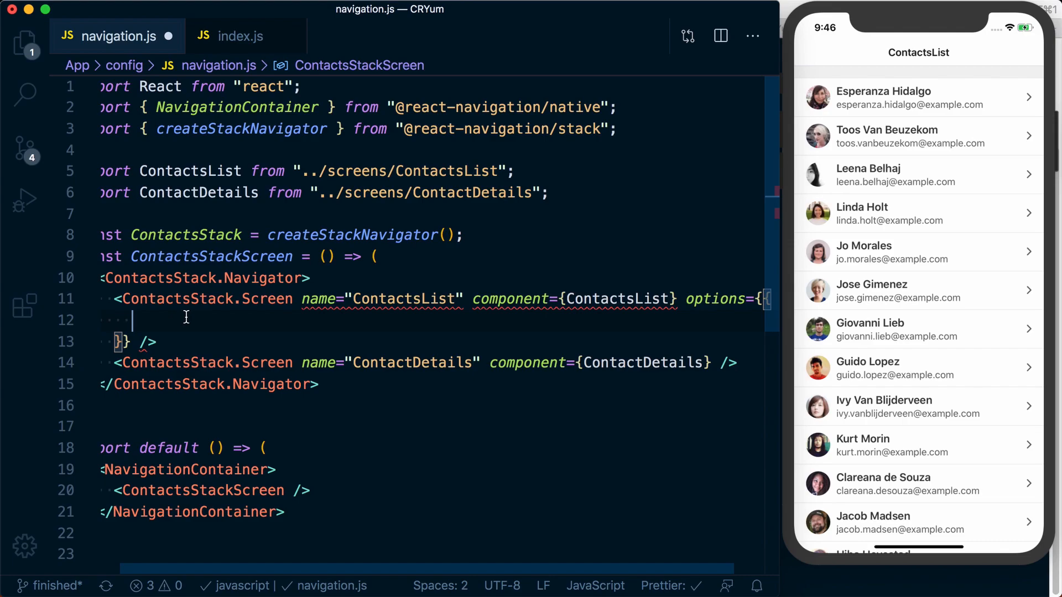
{"action": "type", "text": "headerTitle: '"}
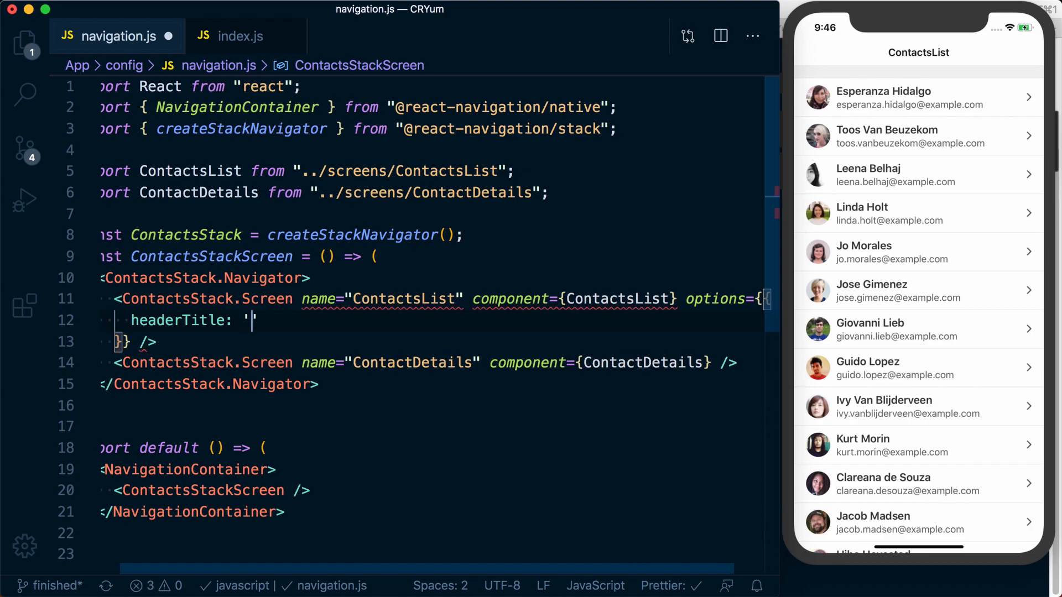
{"action": "type", "text": "Contacts\""}
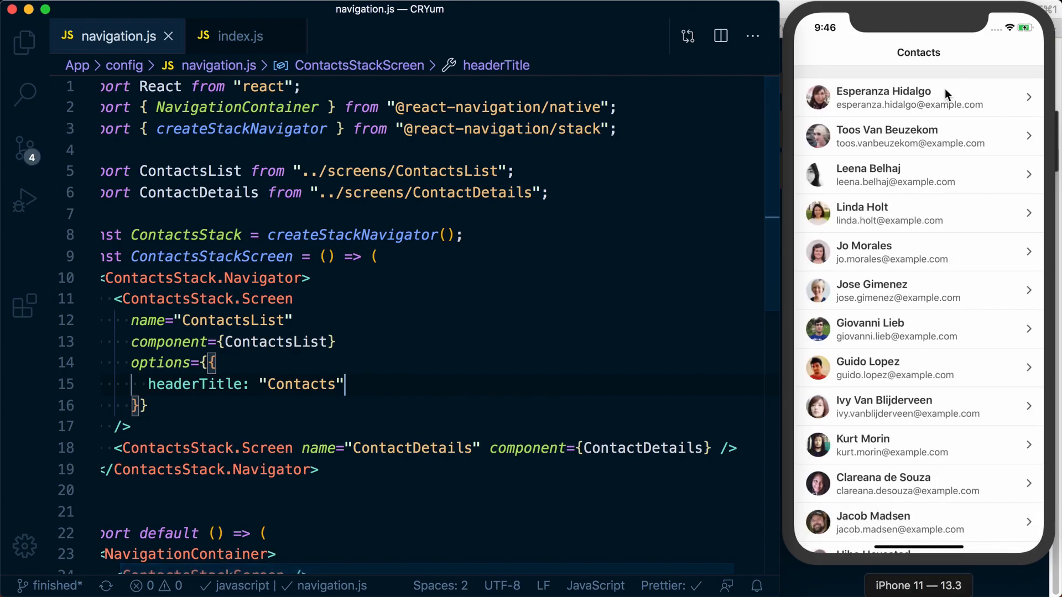
{"action": "mouse_move", "coordinate": [411, 447]}
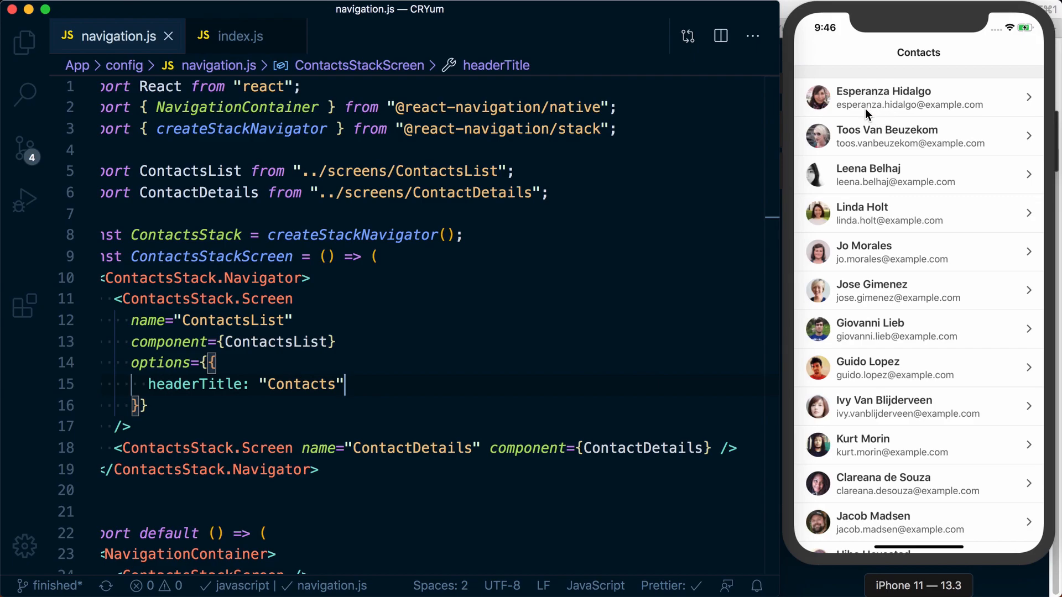
{"action": "left_click", "coordinate": [917, 97]}
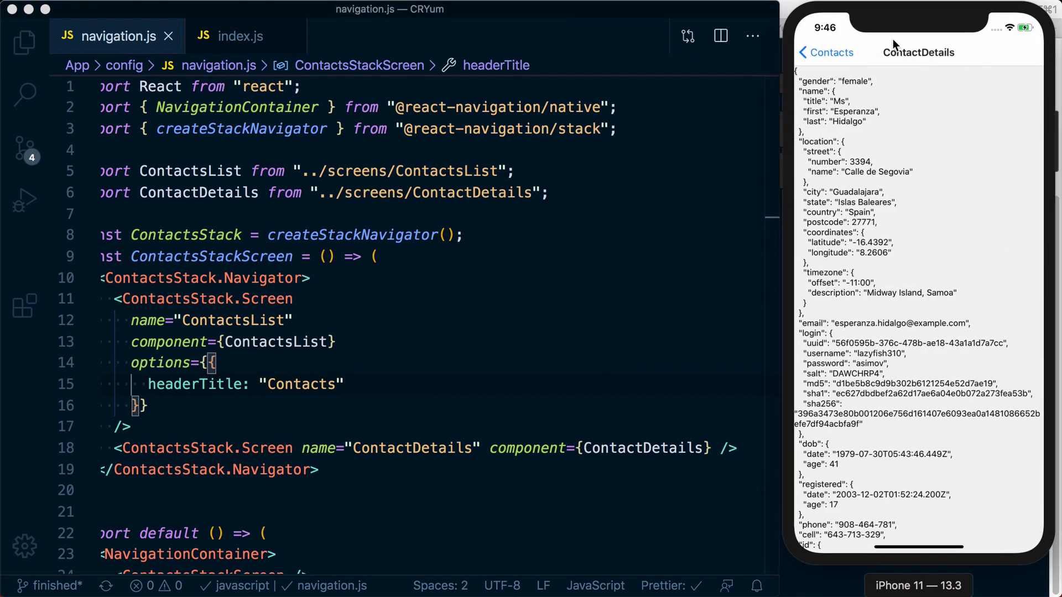
{"action": "mouse_move", "coordinate": [892, 42]}
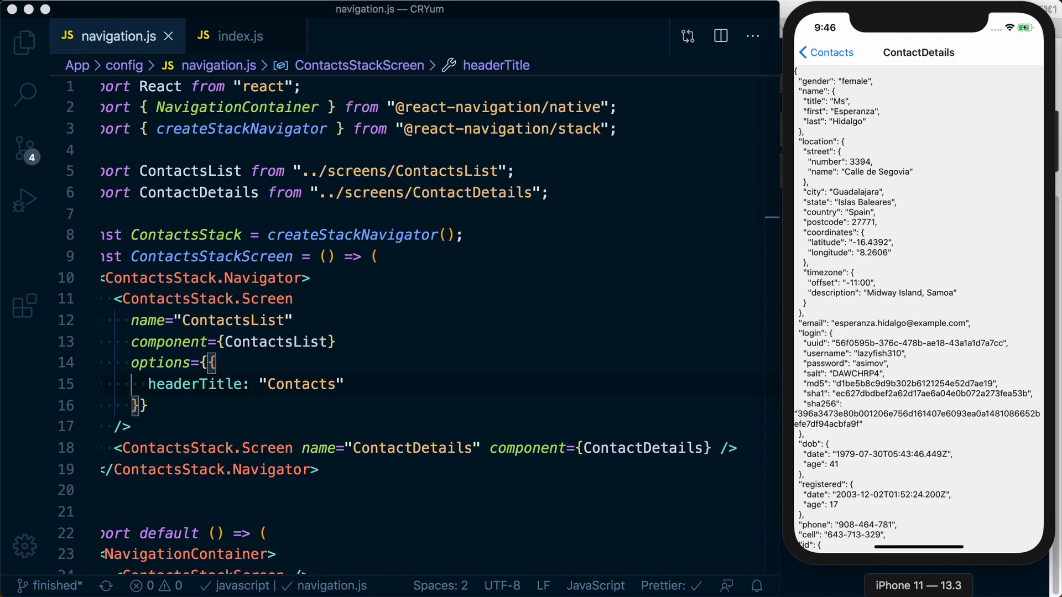
{"action": "scroll", "scroll_direction": "down", "scroll_amount": 3}
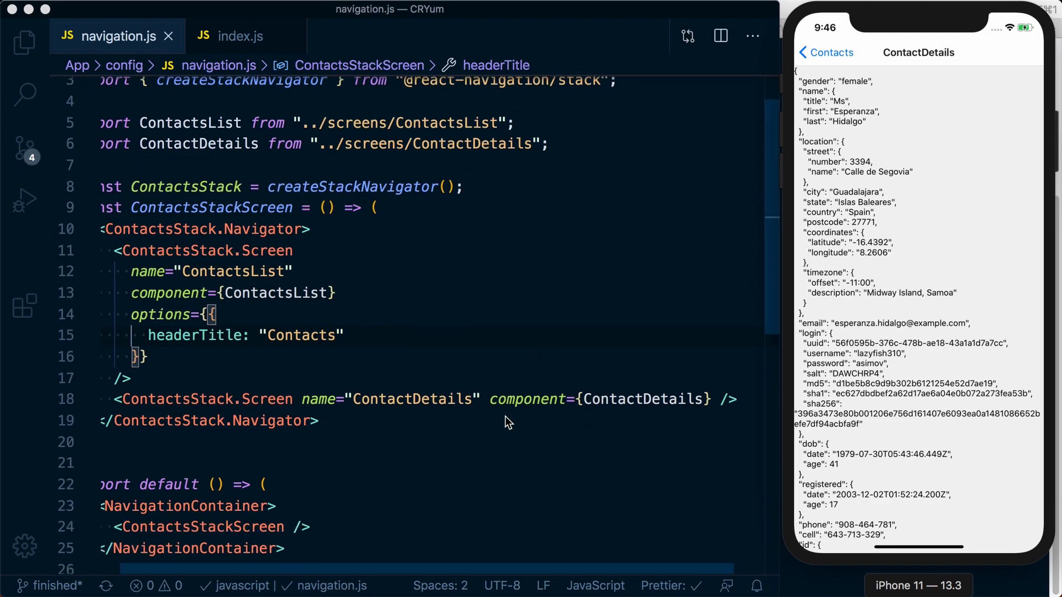
{"action": "scroll", "scroll_direction": "down", "scroll_amount": 3}
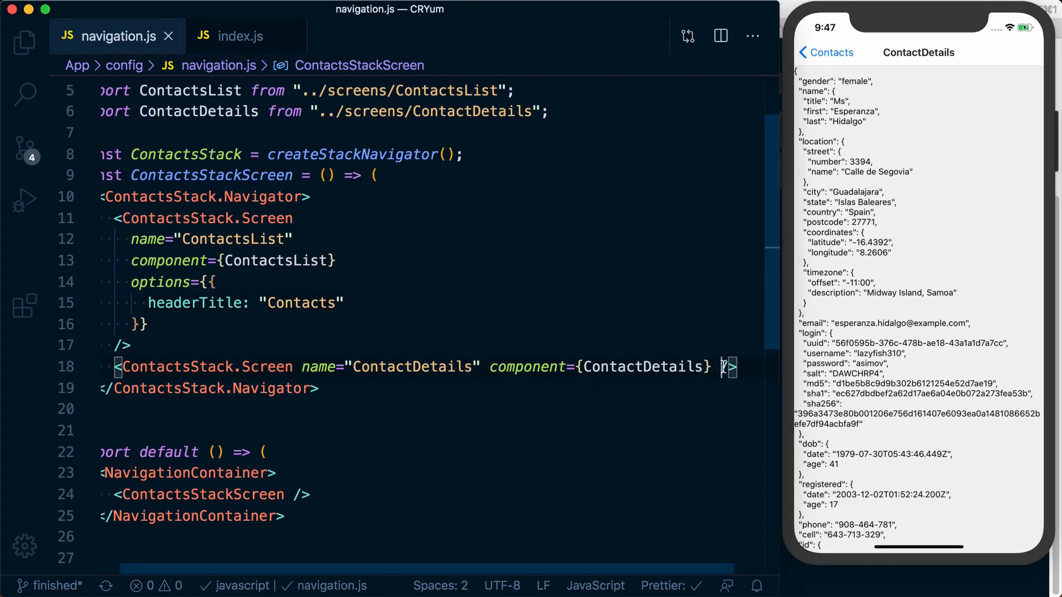
- Give ContactDetails route-based options returning headerTitle route.params.name.first
{"action": "type", "text": "options={"}
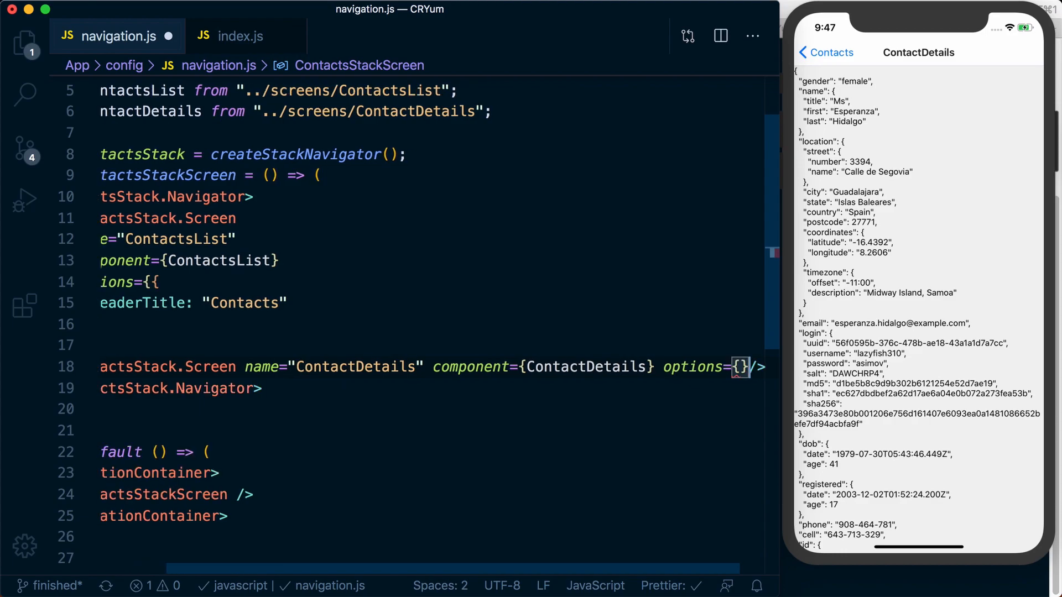
{"action": "scroll", "scroll_direction": "left", "scroll_amount": 3}
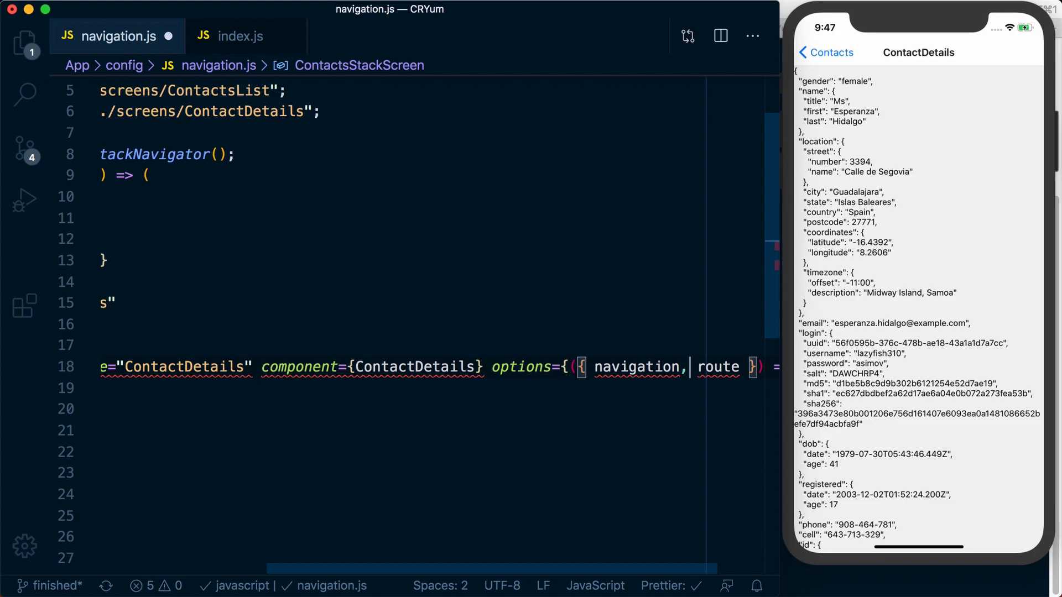
{"action": "key", "text": "Backspace"}
{"action": "type", "text": "headerTitle:"}
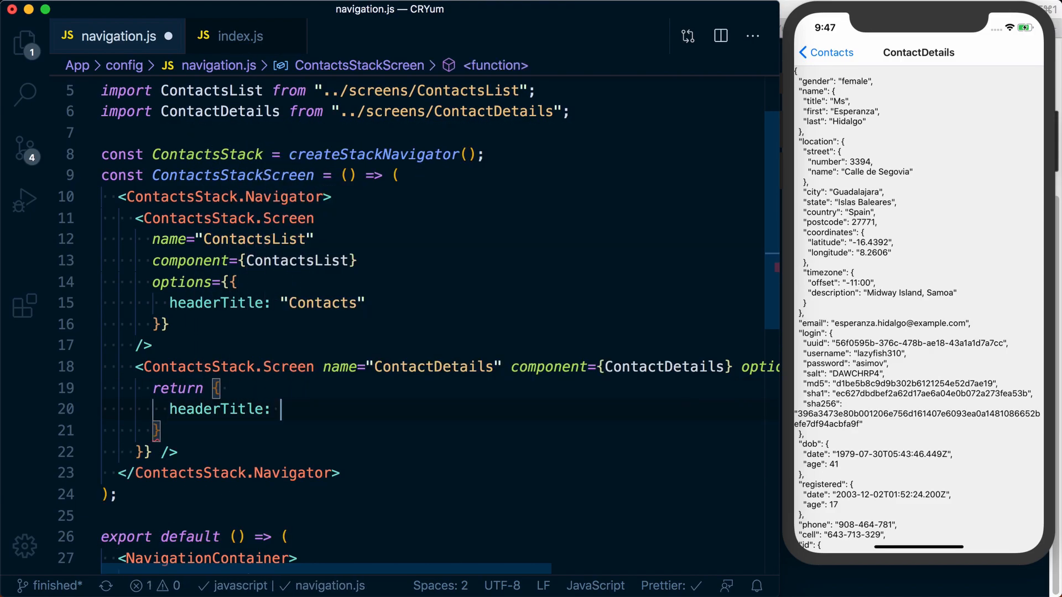
{"action": "type", "text": "route.params."}
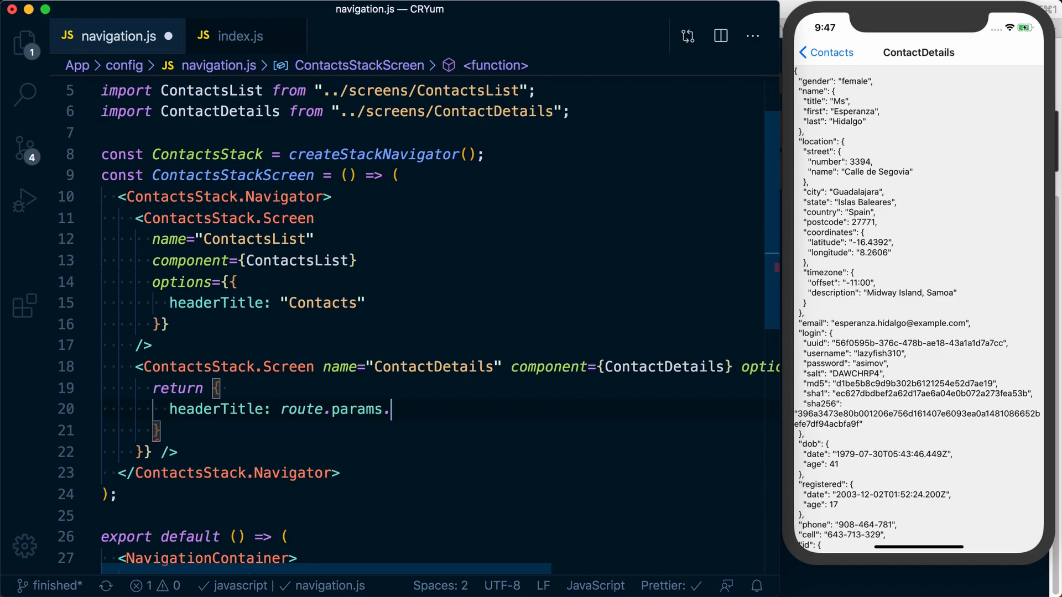
{"action": "type", "text": "name.first"}
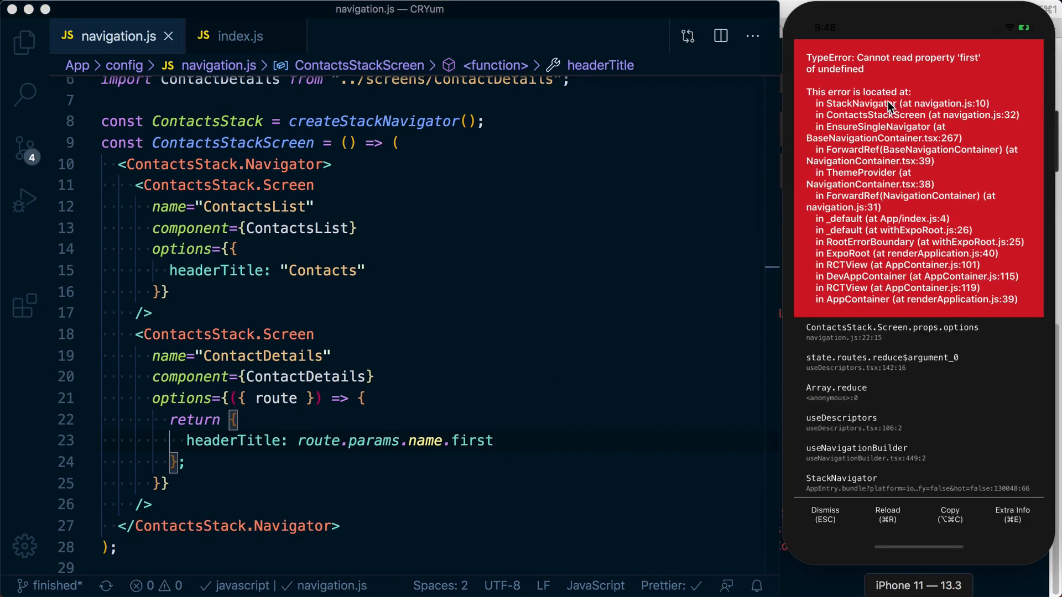
{"action": "mouse_move", "coordinate": [391, 511]}
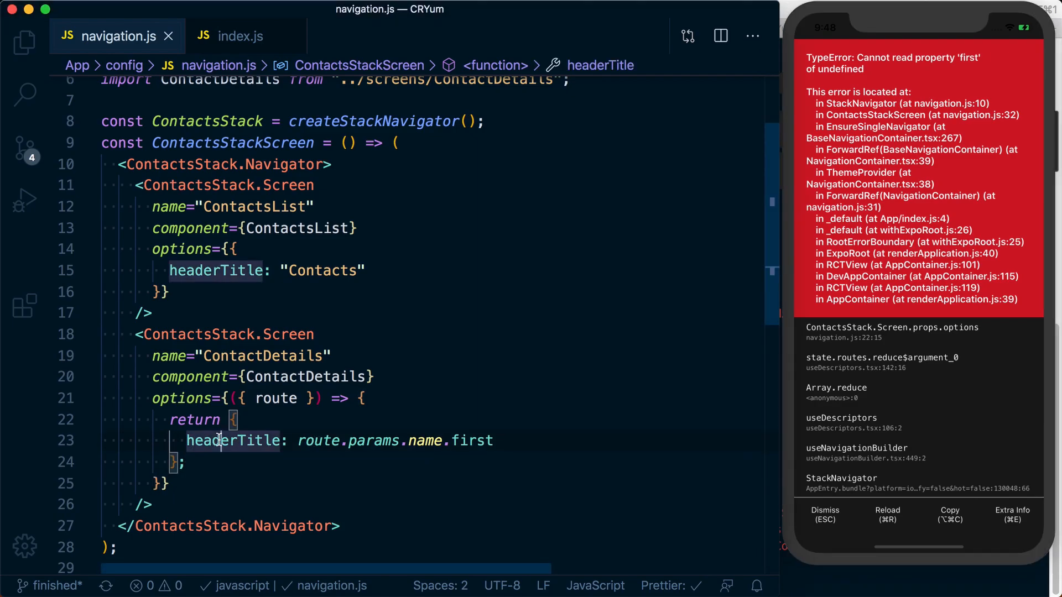
- Comment out the name title, use headerTitle '' and add console.log(route)
{"action": "type", "text": "headerTitle: '',,"}
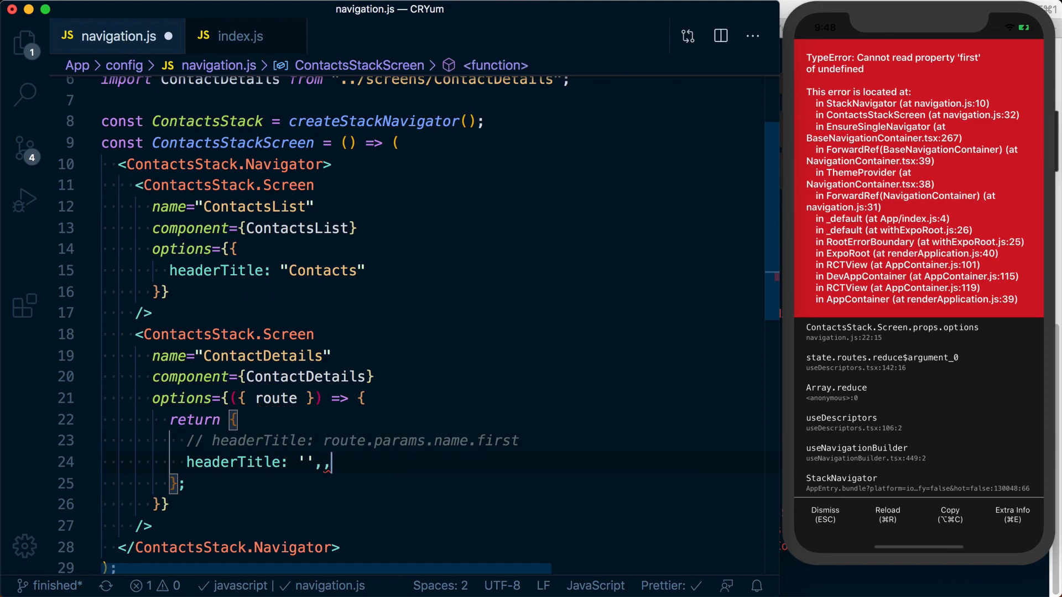
{"action": "type", "text": "console.log()"}
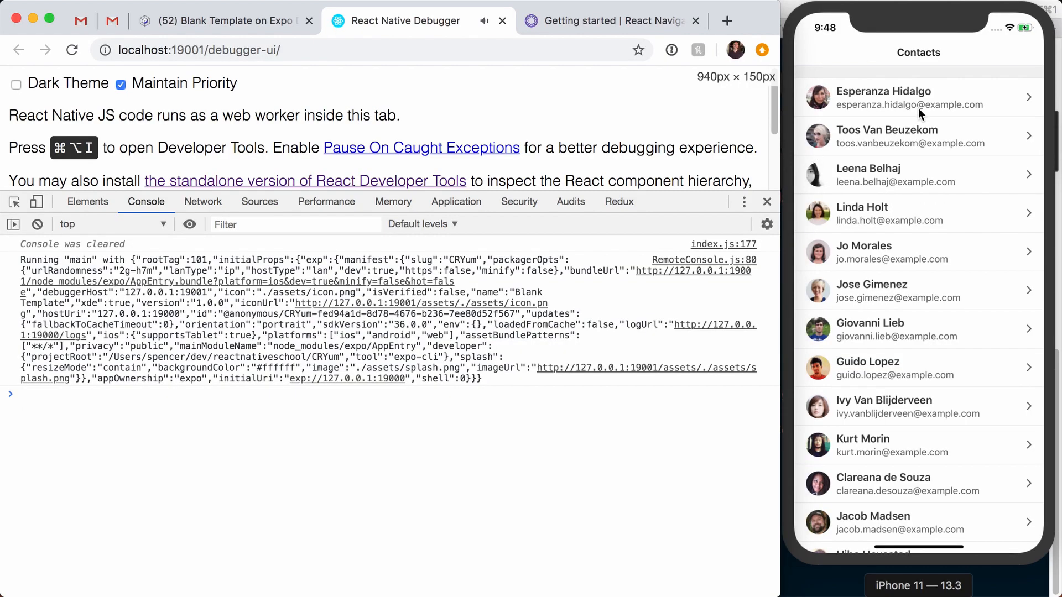
- Open a contact and expand the logged route to show params holding a contact
{"action": "left_click", "coordinate": [917, 97]}
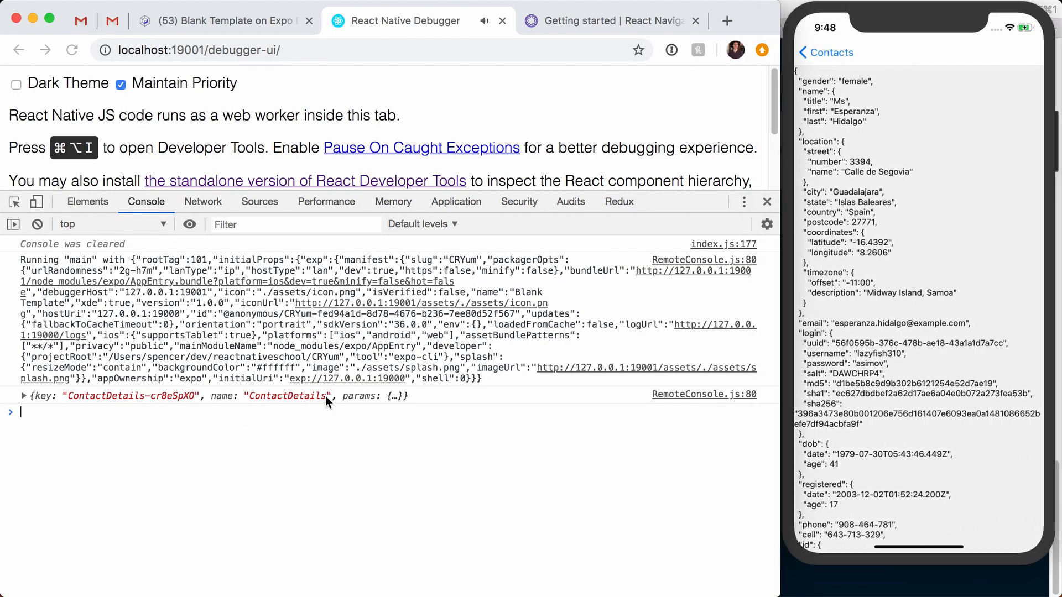
{"action": "left_click", "coordinate": [24, 396]}
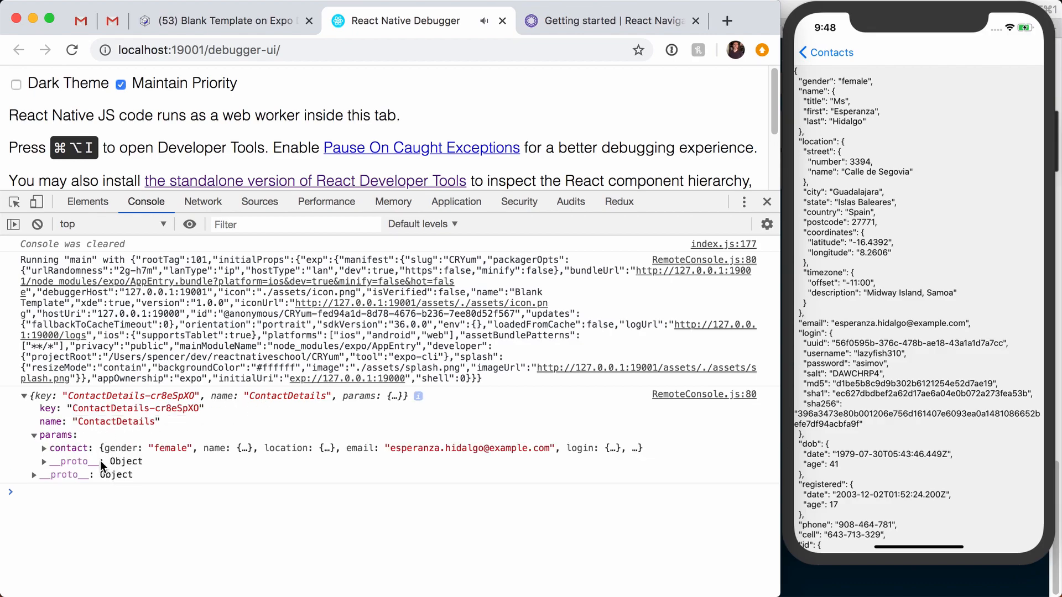
{"action": "mouse_move", "coordinate": [244, 447]}
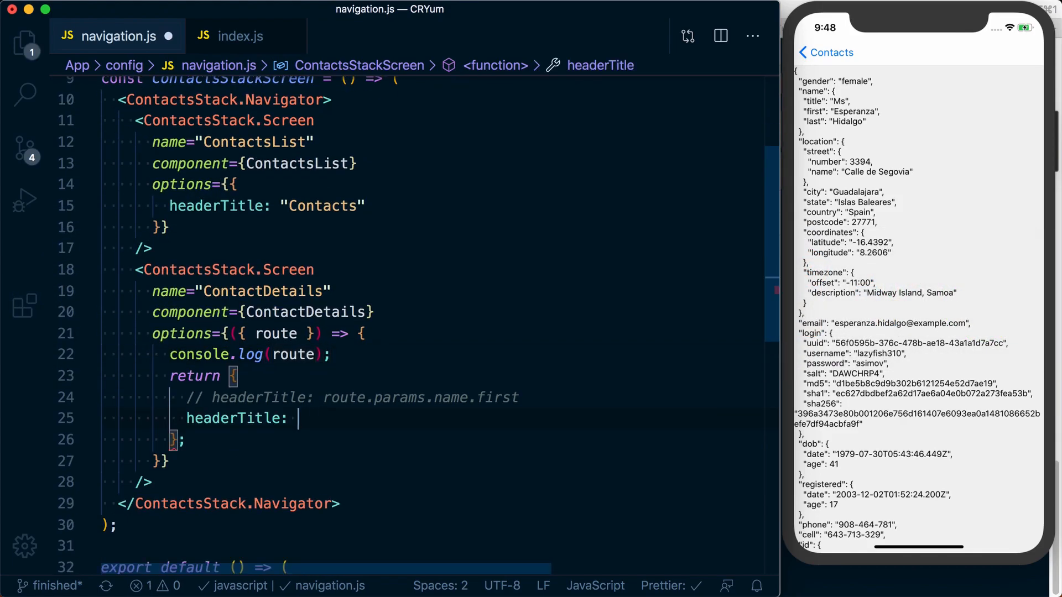
- Change headerTitle to route.params.contact.name.first so the header shows Esperanza
{"action": "type", "text": "route.params.c"}
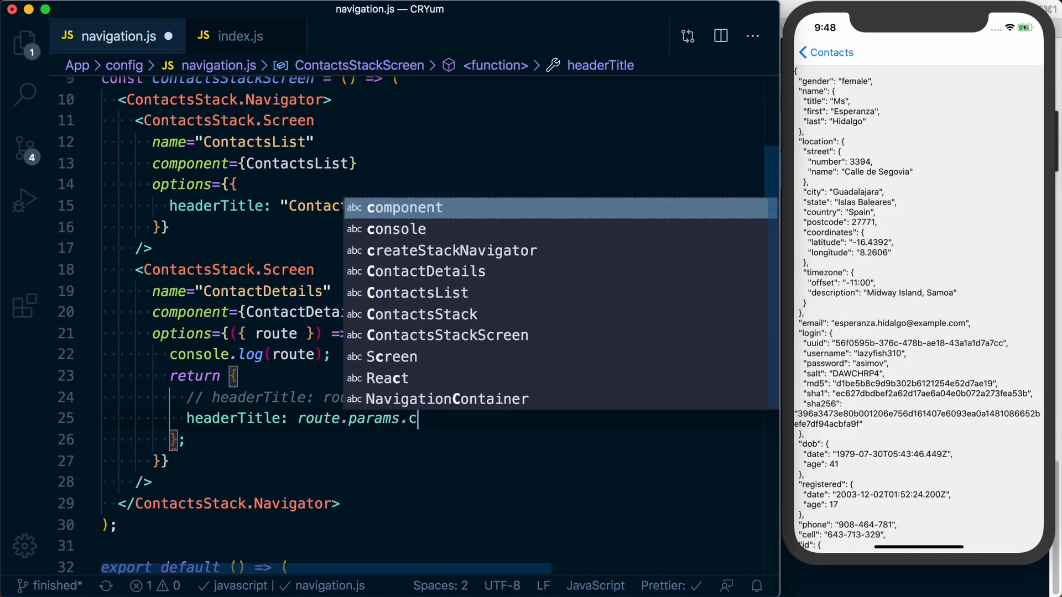
{"action": "type", "text": "ontact.name.first"}
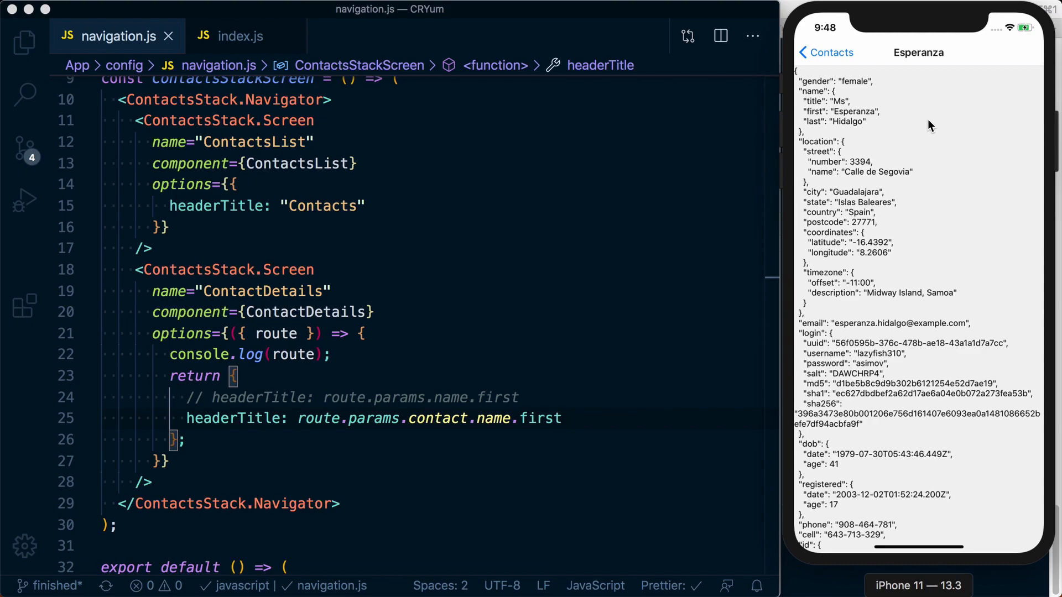
{"action": "mouse_move", "coordinate": [197, 439]}
{"action": "type", "text": "`${"}
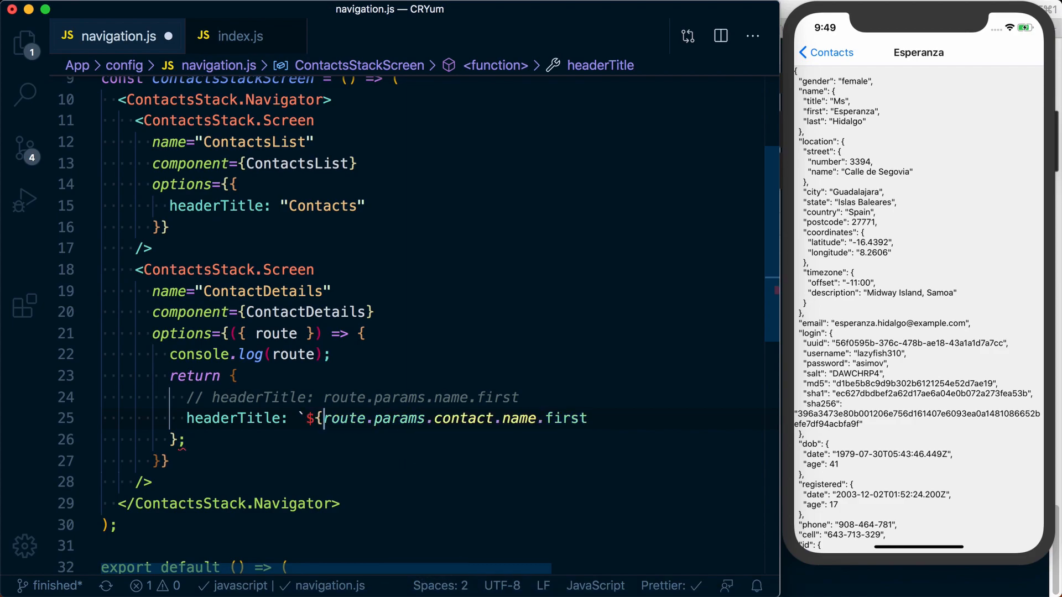
- Make the headerTitle template use name.first and name.last, then verify in the simulator
{"action": "type", "text": "}`"}
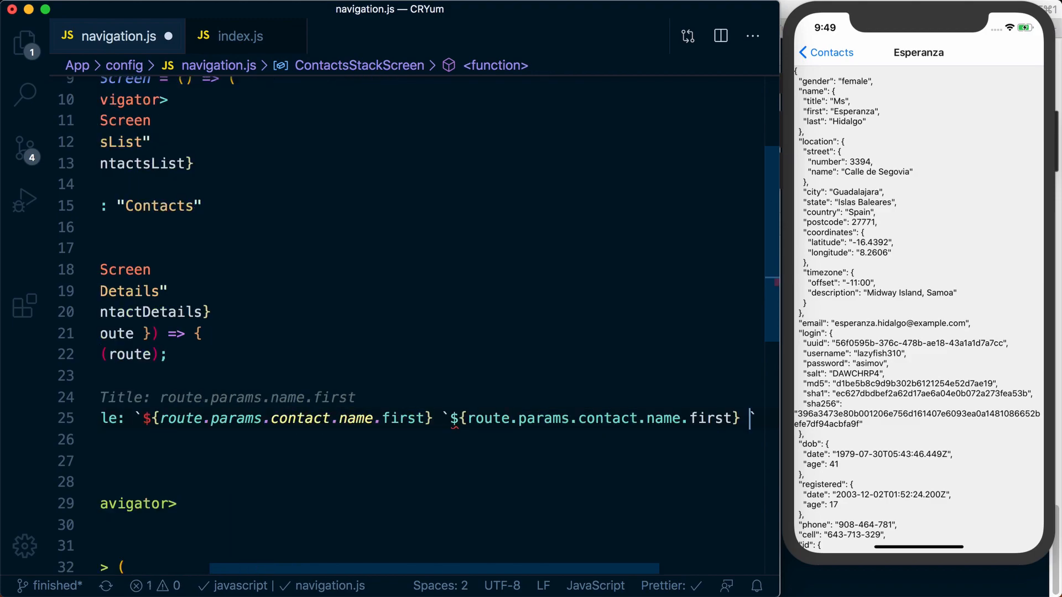
{"action": "left_click", "coordinate": [447, 418]}
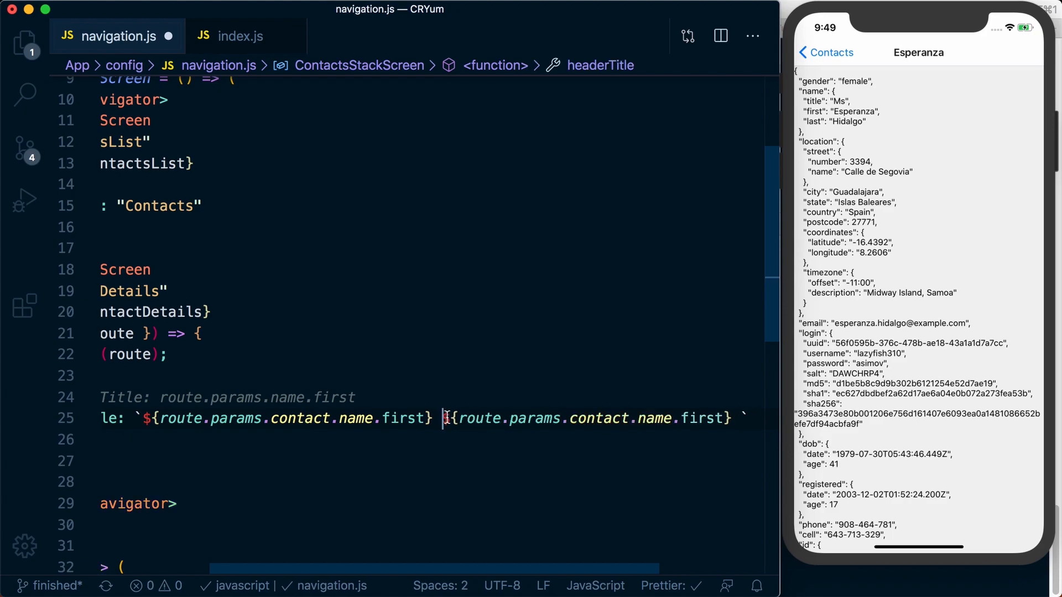
{"action": "type", "text": "last"}
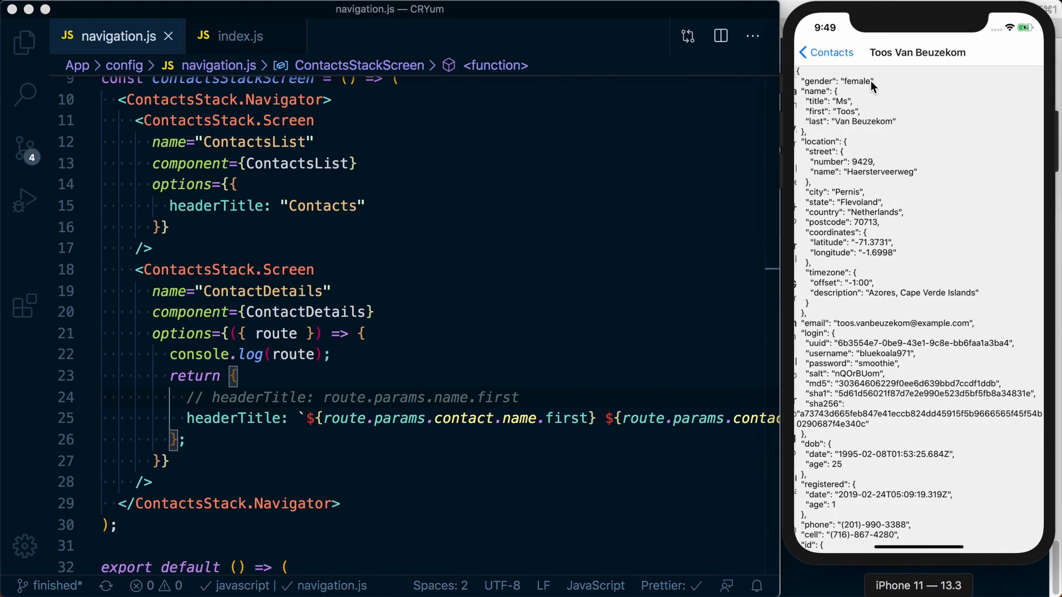
{"action": "left_click", "coordinate": [824, 52]}
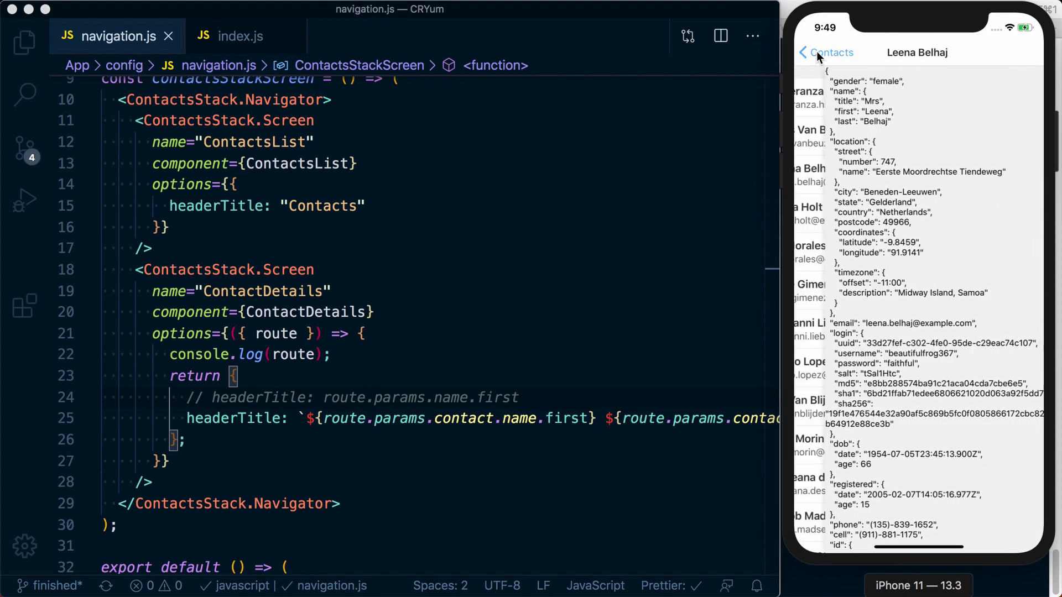
{"action": "left_click", "coordinate": [823, 52]}
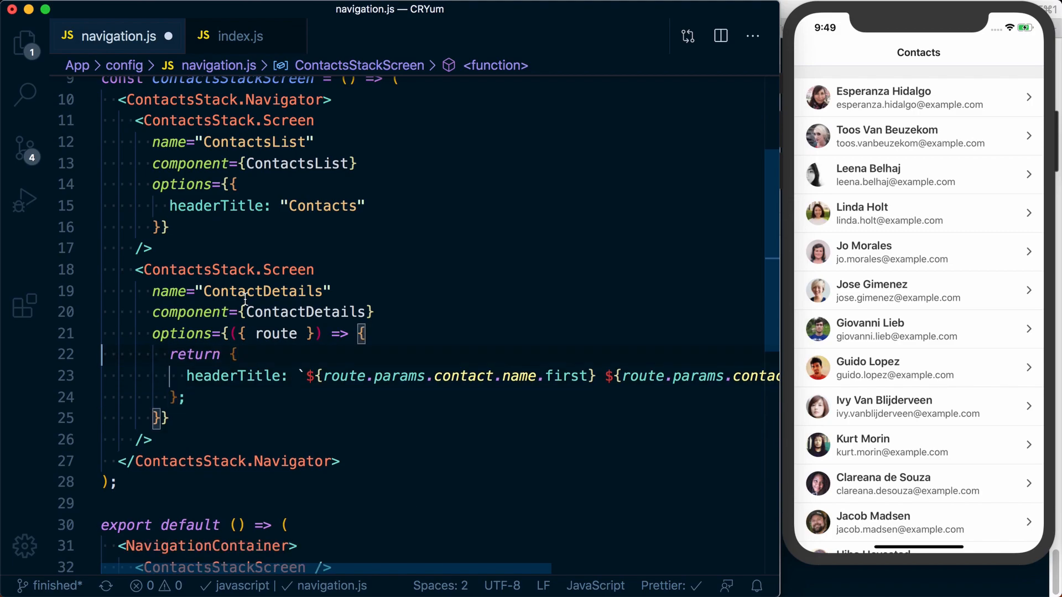
{"action": "mouse_move", "coordinate": [259, 149]}
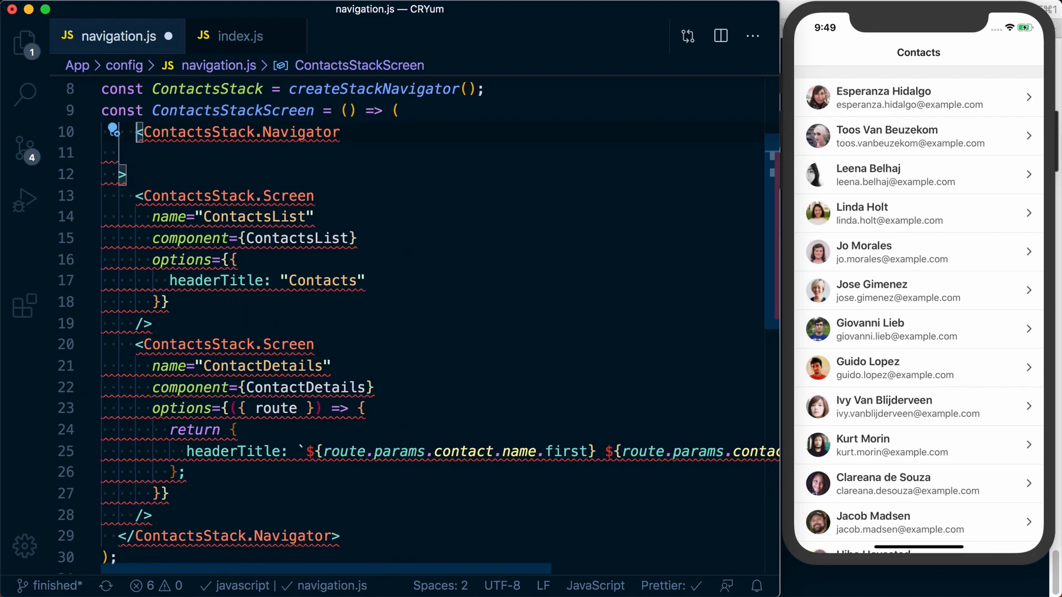
- Remove the route log and commented title; add screenOptions={{ }} to ContactsStack.Navigator
{"action": "type", "text": "screenOptions"}
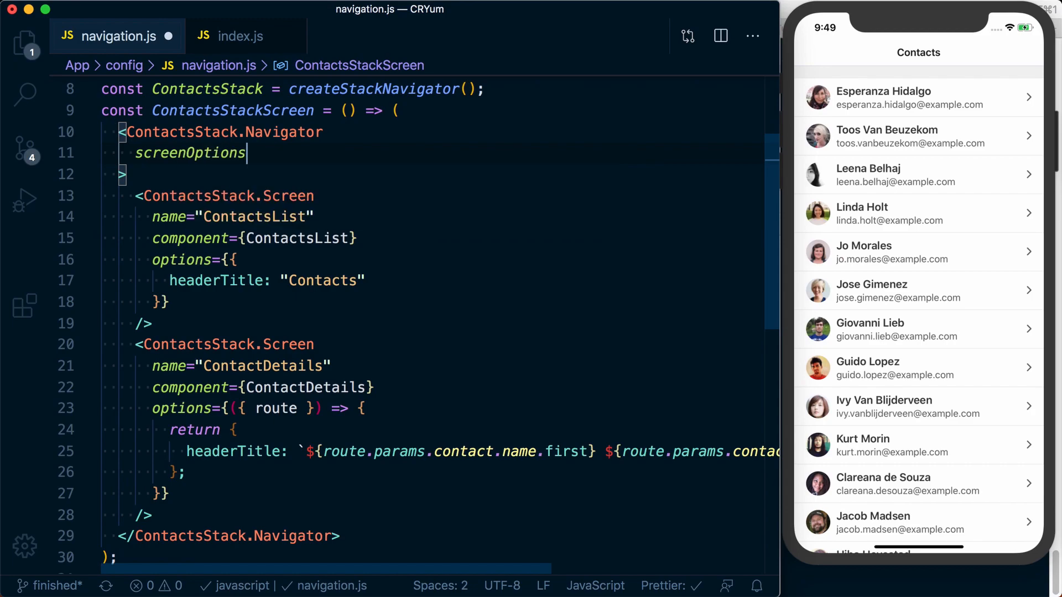
{"action": "type", "text": "={{"}
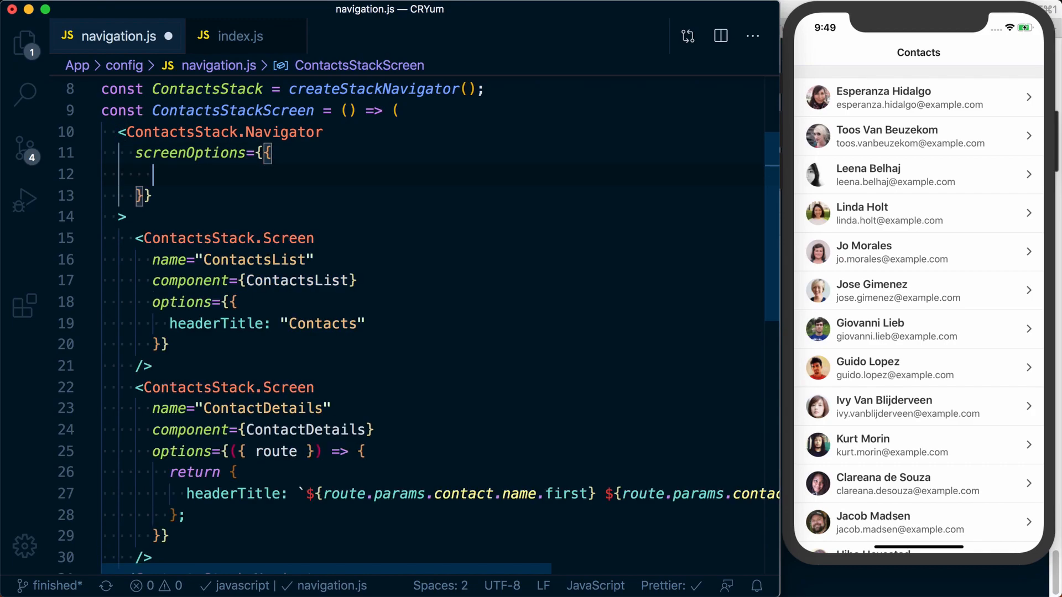
{"action": "scroll", "scroll_direction": "down", "scroll_amount": 3}
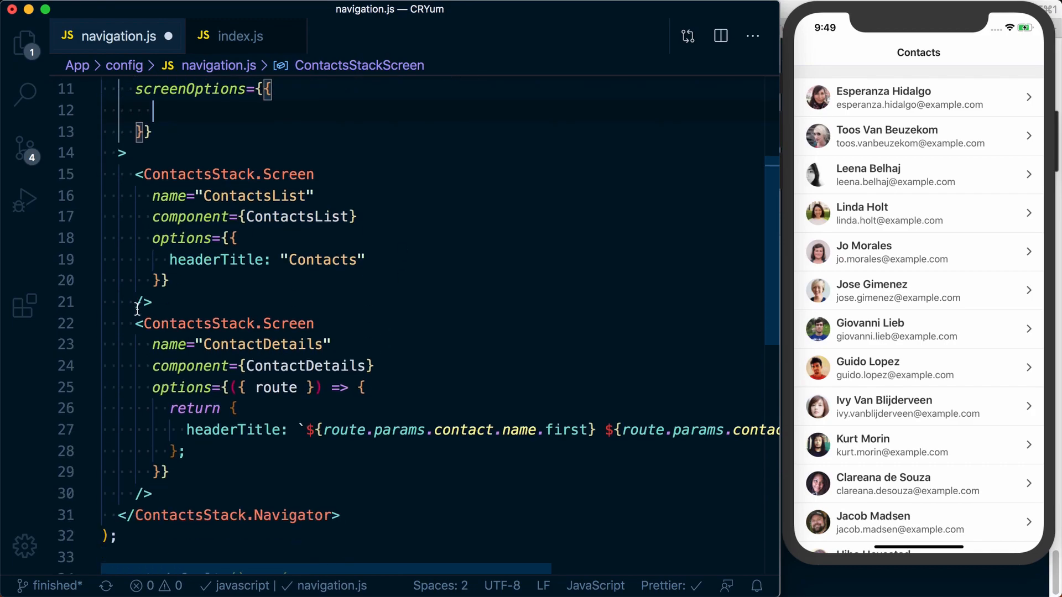
{"action": "scroll", "scroll_direction": "up", "scroll_amount": 3}
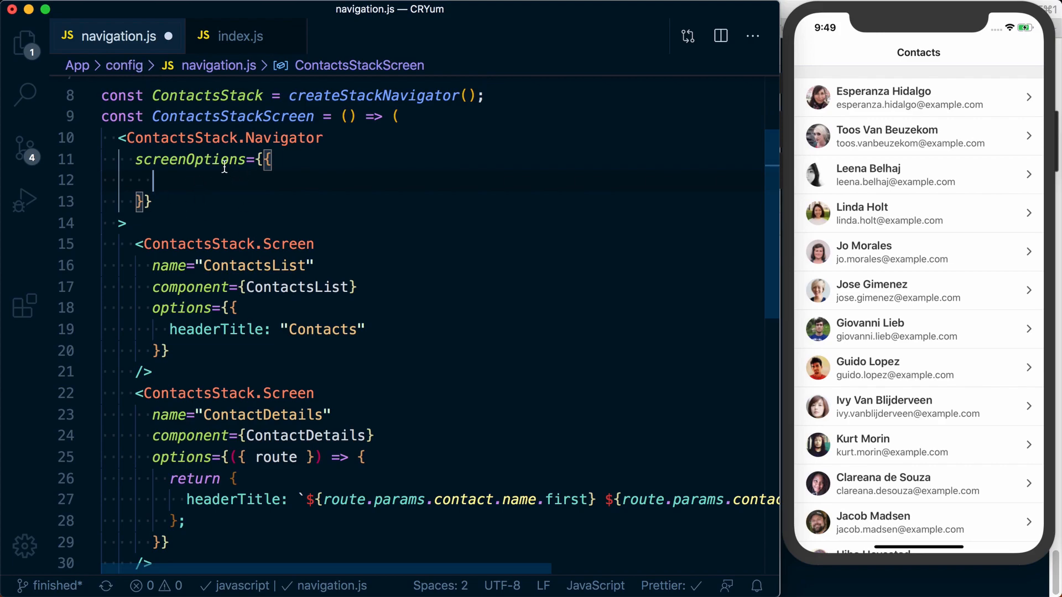
{"action": "mouse_move", "coordinate": [181, 308]}
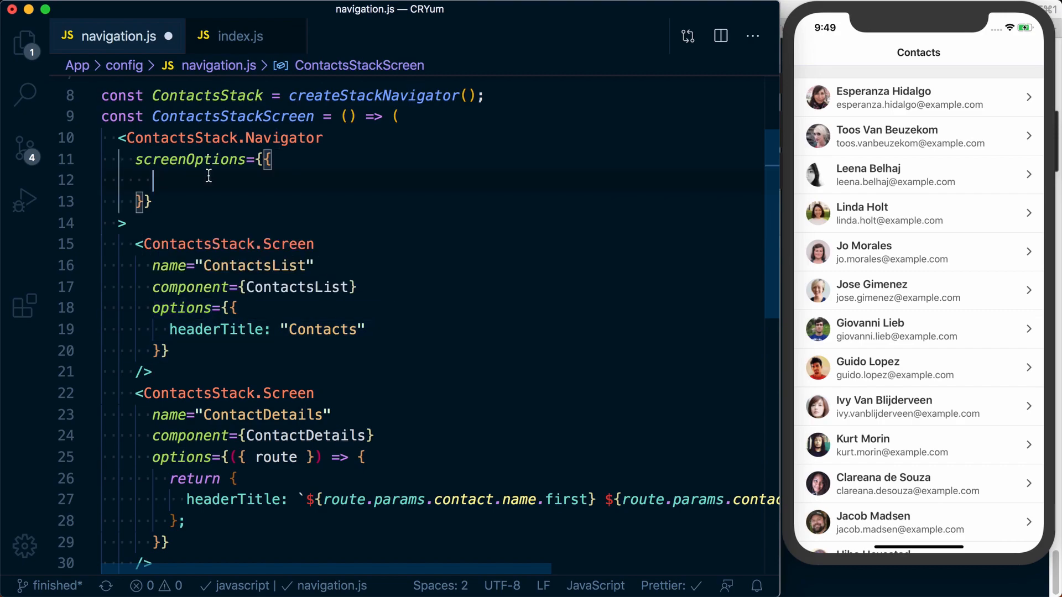
- Set screenOptions headerStyle backgroundColor to "red" and check the red header on a contact
{"action": "type", "text": "headerBackground:"}
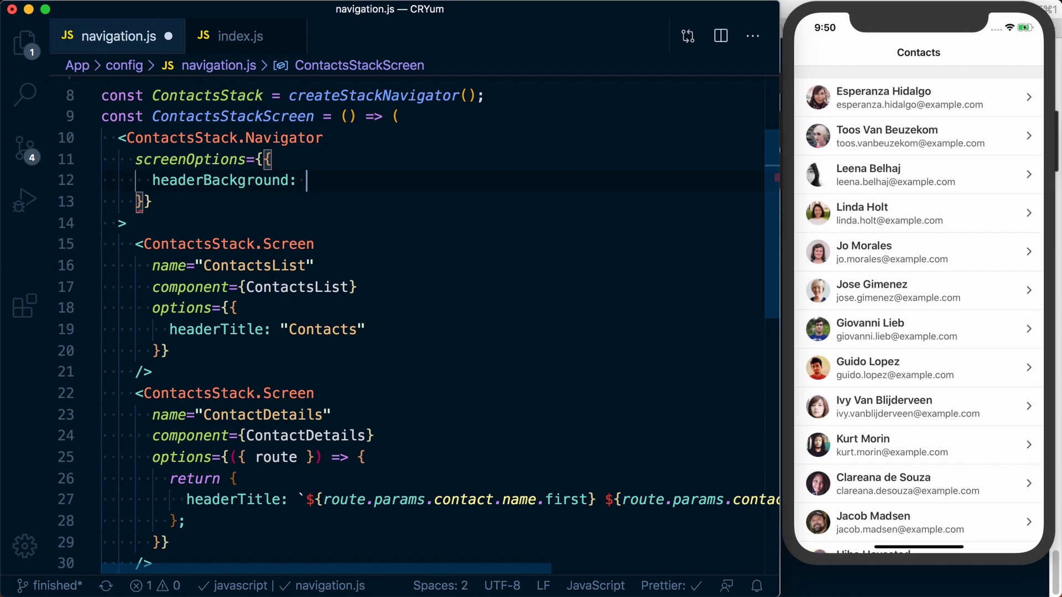
{"action": "type", "text": "'"}
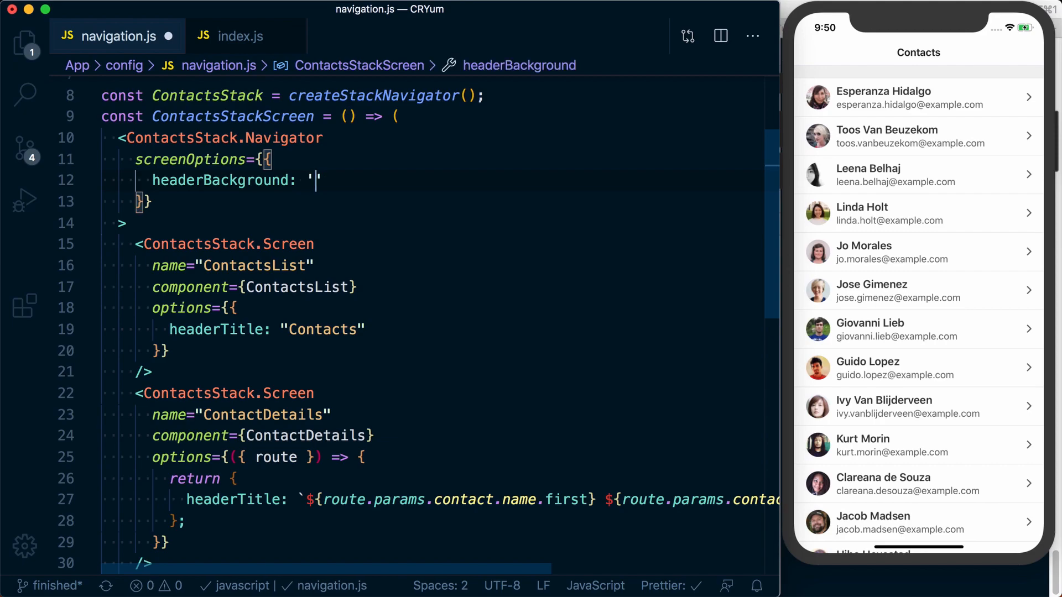
{"action": "type", "text": "red\""}
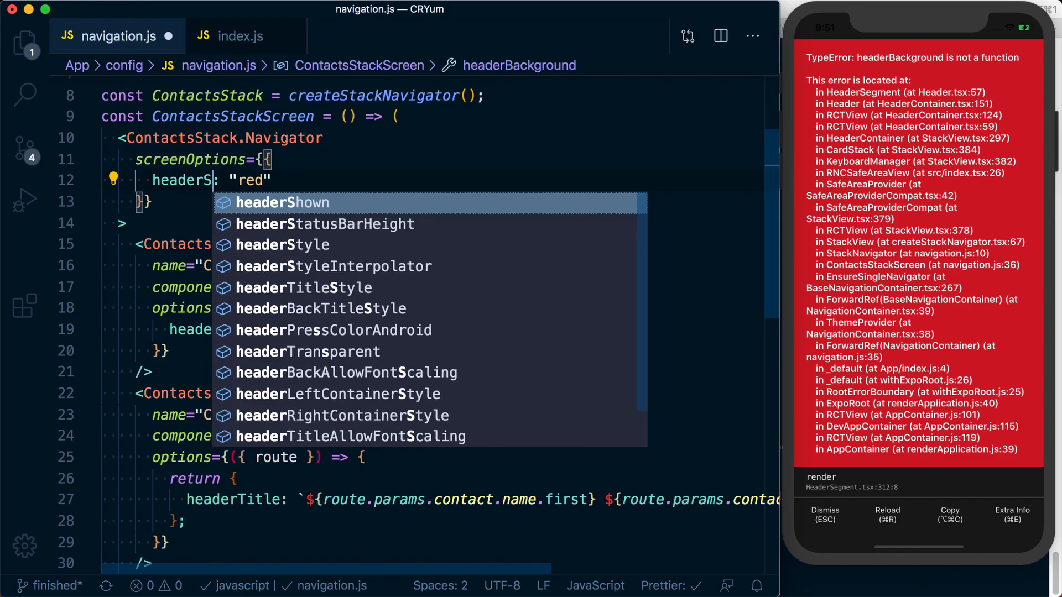
{"action": "left_click", "coordinate": [283, 245]}
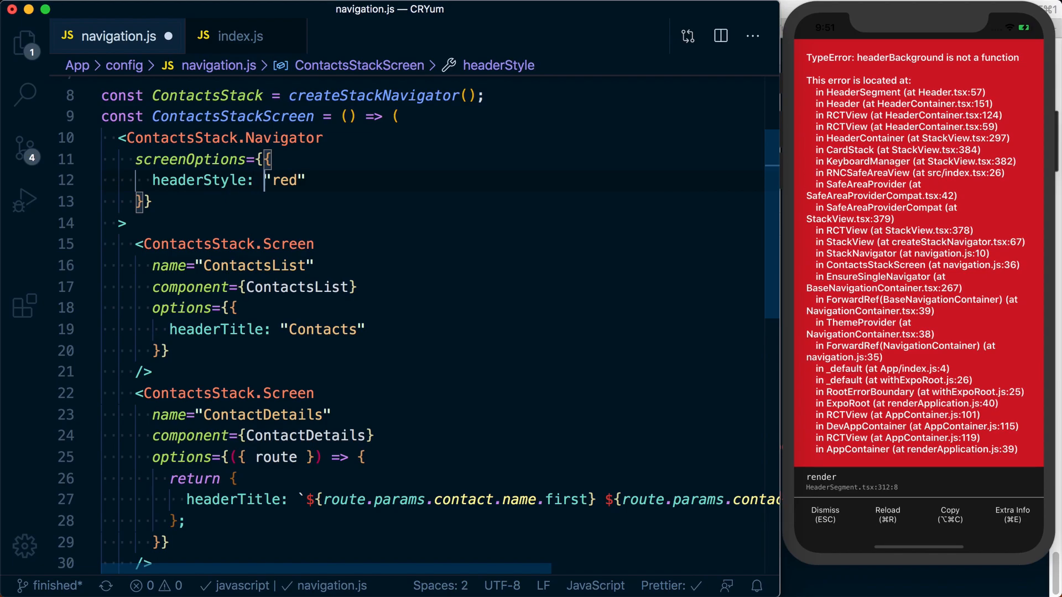
{"action": "type", "text": "{"}
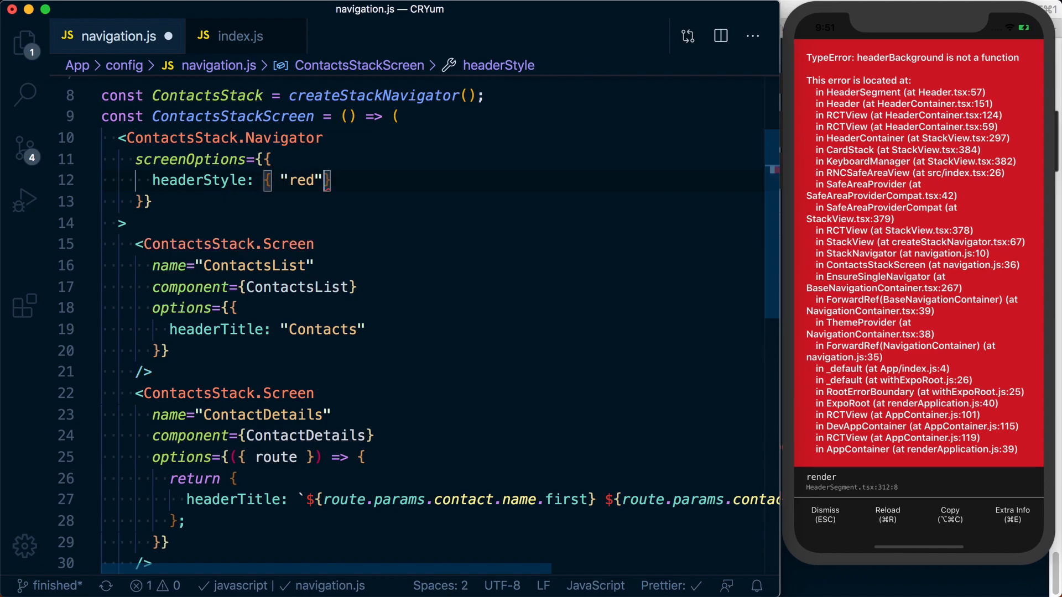
{"action": "type", "text": "backgroundColor:"}
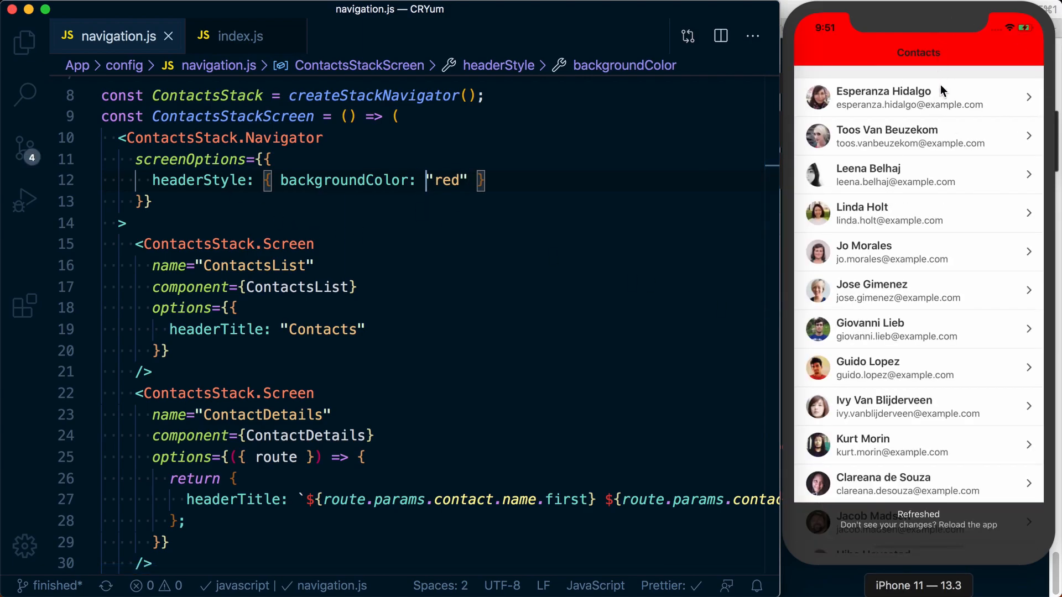
{"action": "left_click", "coordinate": [914, 96]}
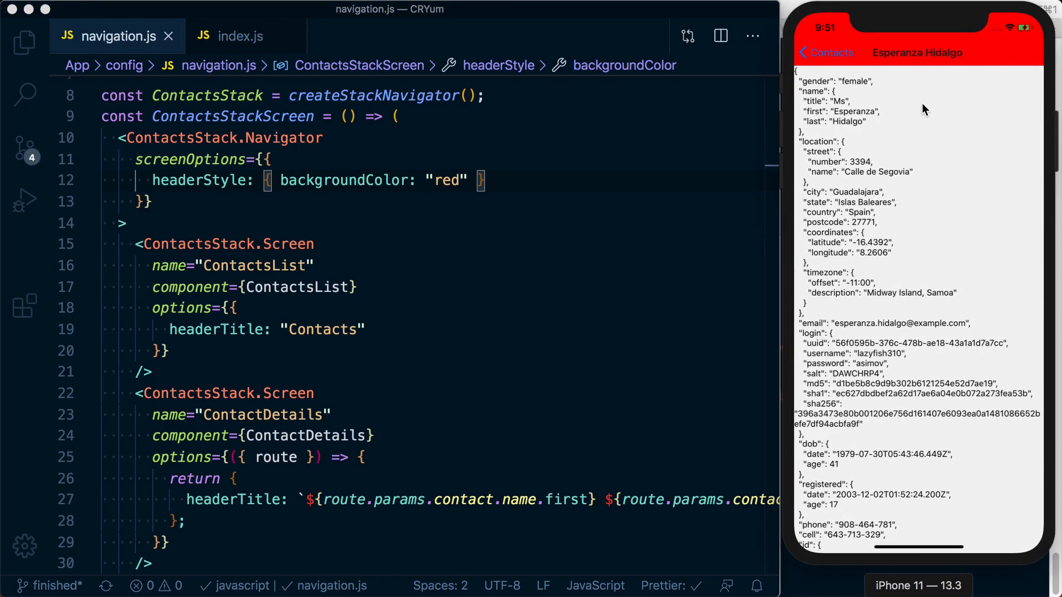
{"action": "mouse_move", "coordinate": [885, 54]}
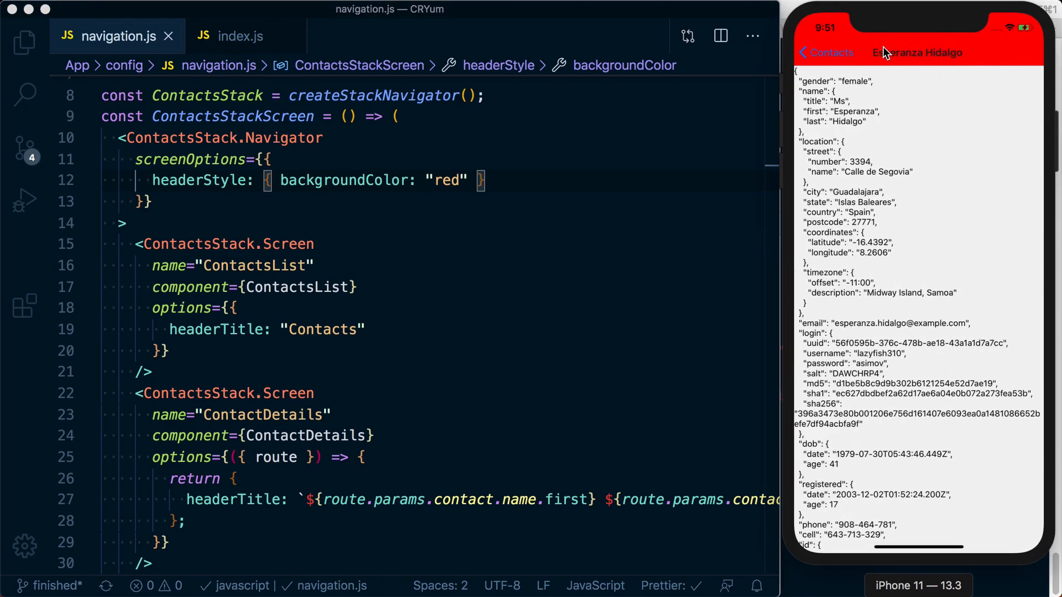
- Add headerStyle backgroundColor "green" to ContactDetails options, then check the green details header in the simulator
{"action": "left_click", "coordinate": [803, 52]}
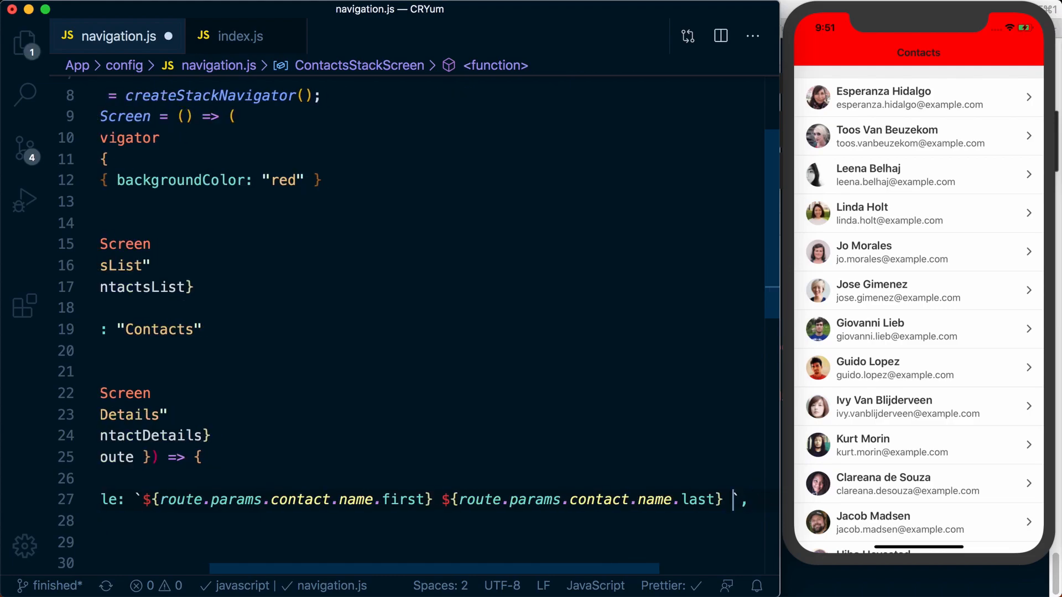
{"action": "scroll", "scroll_direction": "left", "scroll_amount": 3}
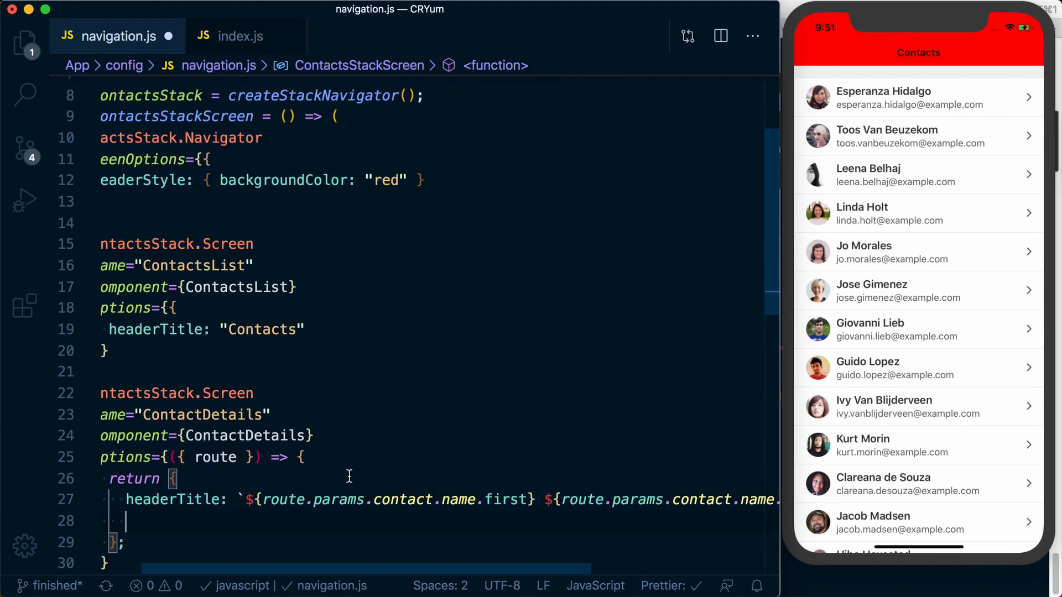
{"action": "type", "text": "headerStyle: {"}
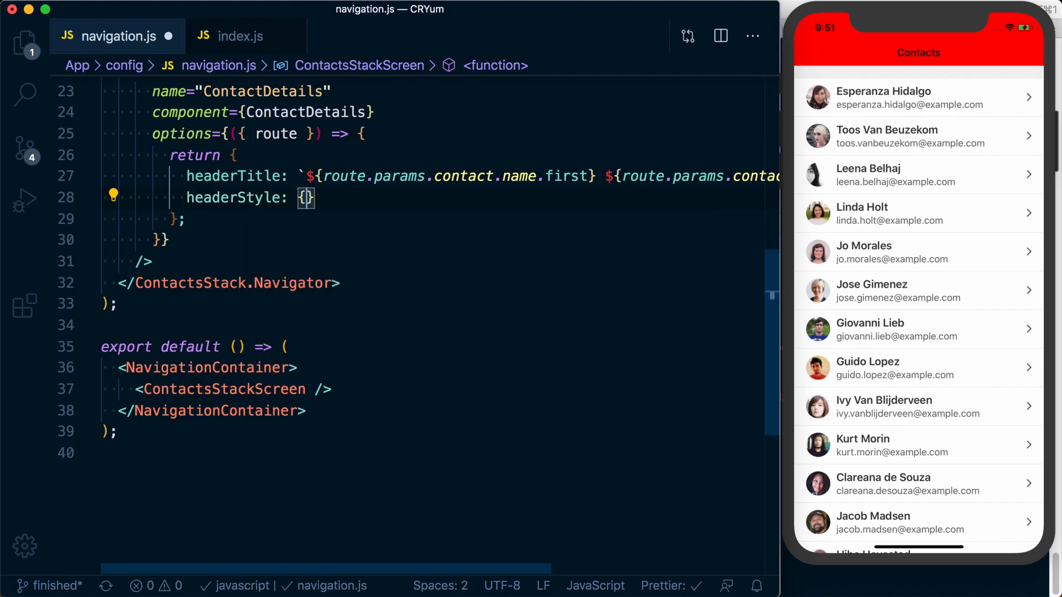
{"action": "type", "text": "backgroundColor: \"green"}
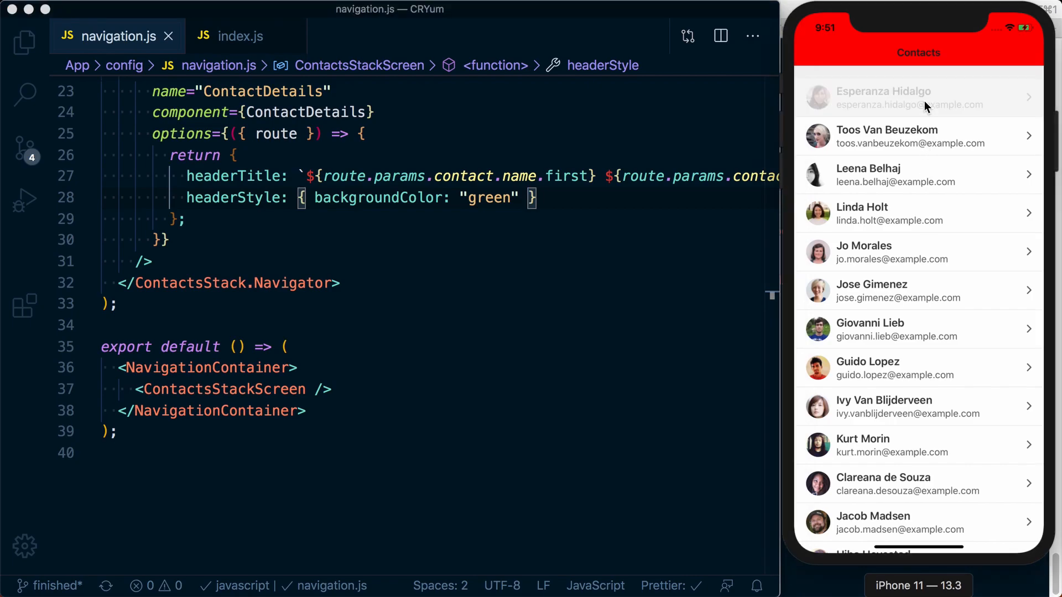
{"action": "left_click", "coordinate": [918, 97]}
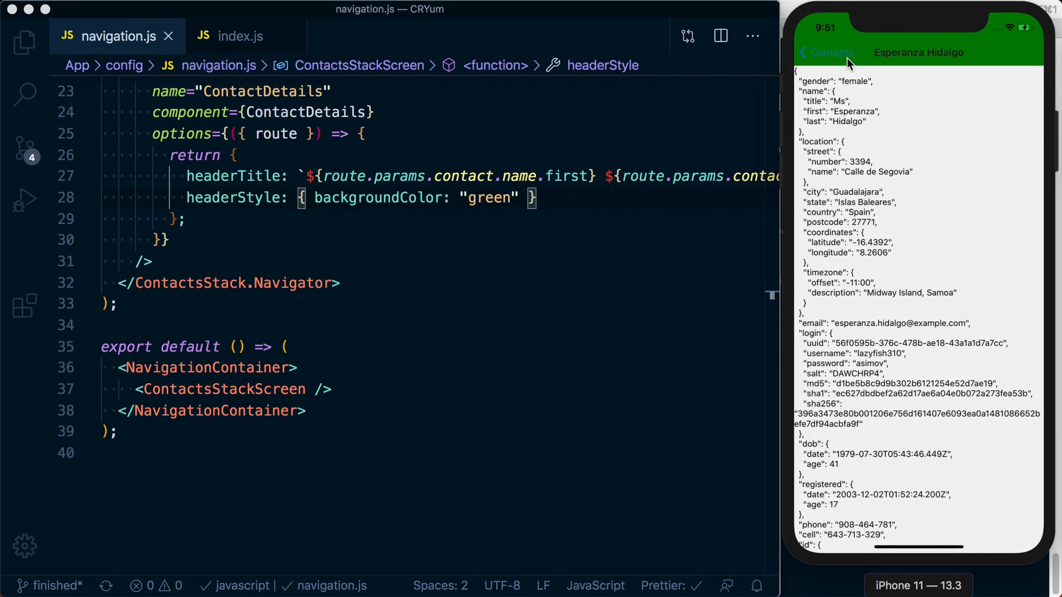
{"action": "left_click", "coordinate": [826, 52]}
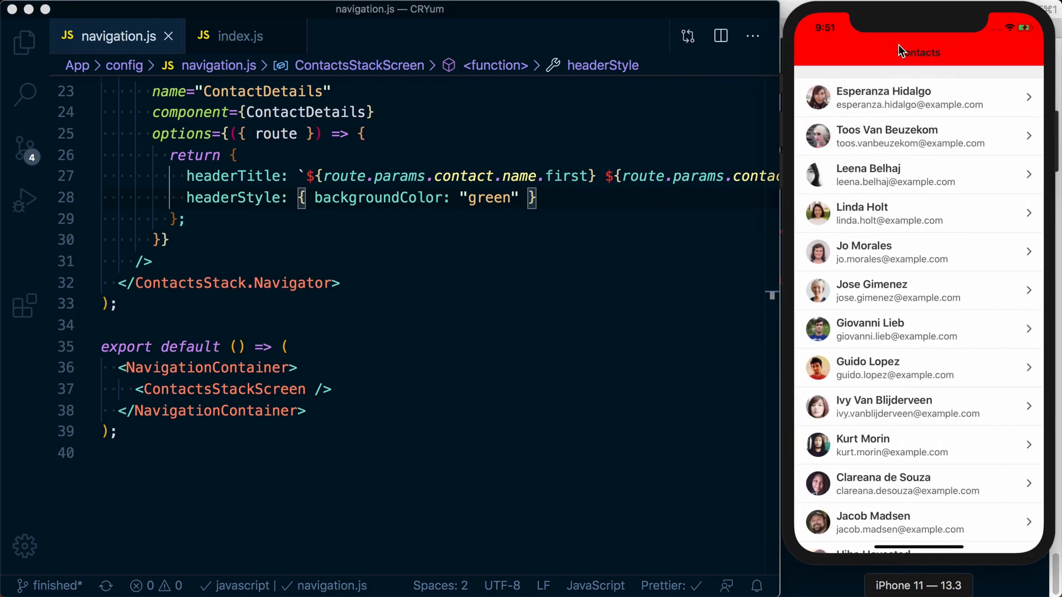
{"action": "mouse_move", "coordinate": [420, 338]}
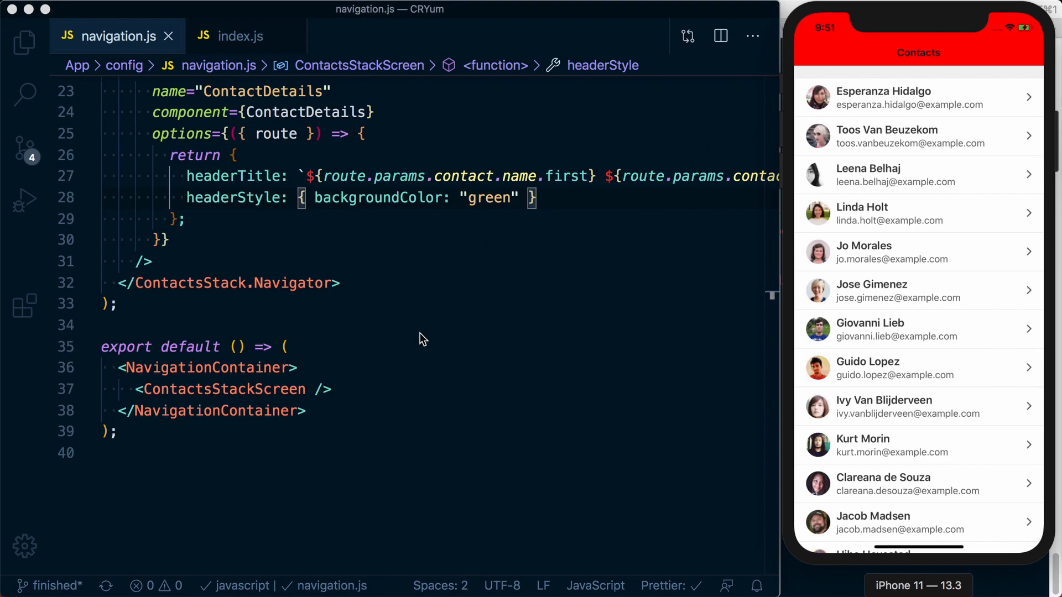
- Scroll up to review the remaining red screenOptions header style
{"action": "scroll", "scroll_direction": "up", "scroll_amount": 3}
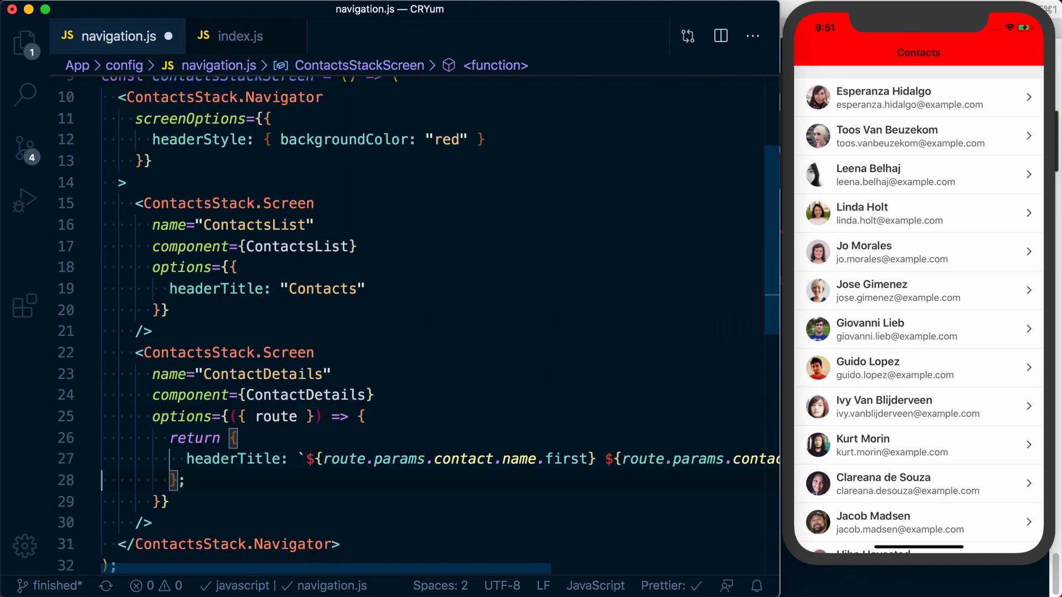
{"action": "scroll", "scroll_direction": "up", "scroll_amount": 3}
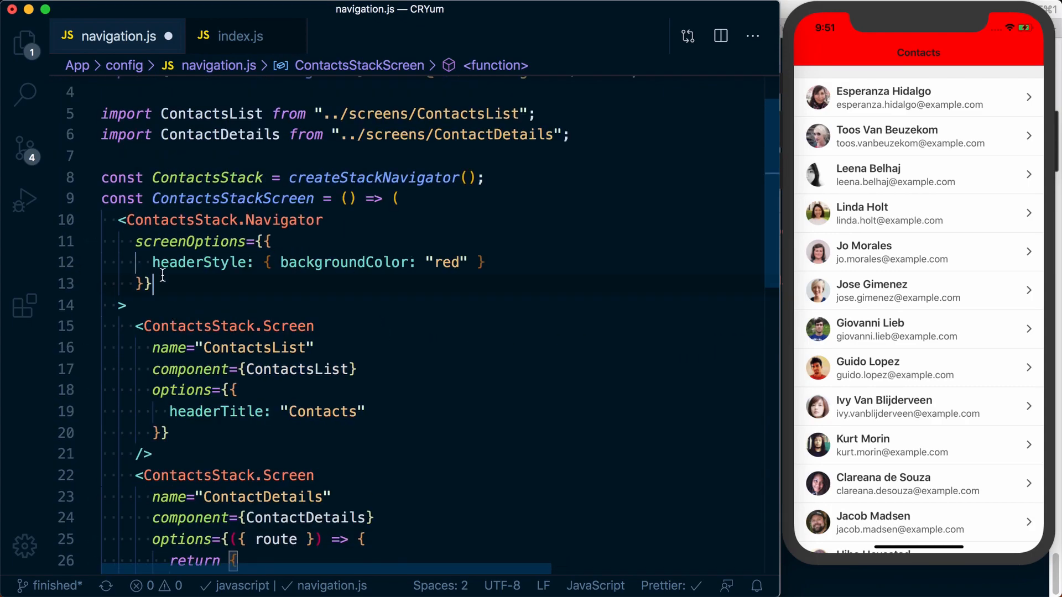